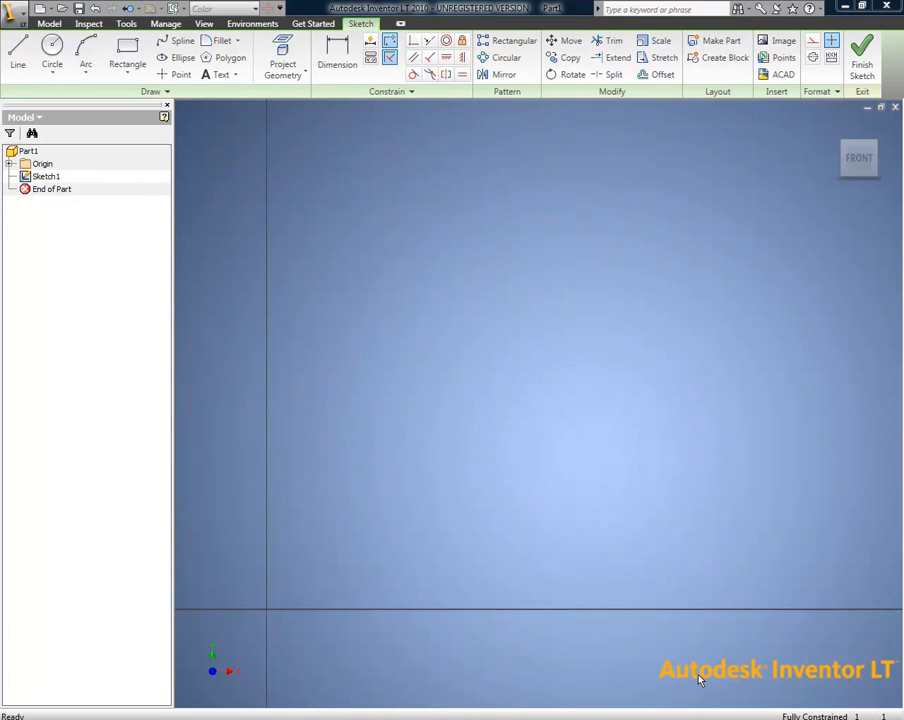
Draw the closed stepped I-shaped half cross-section of the wheel with lines
left_click(16, 60)
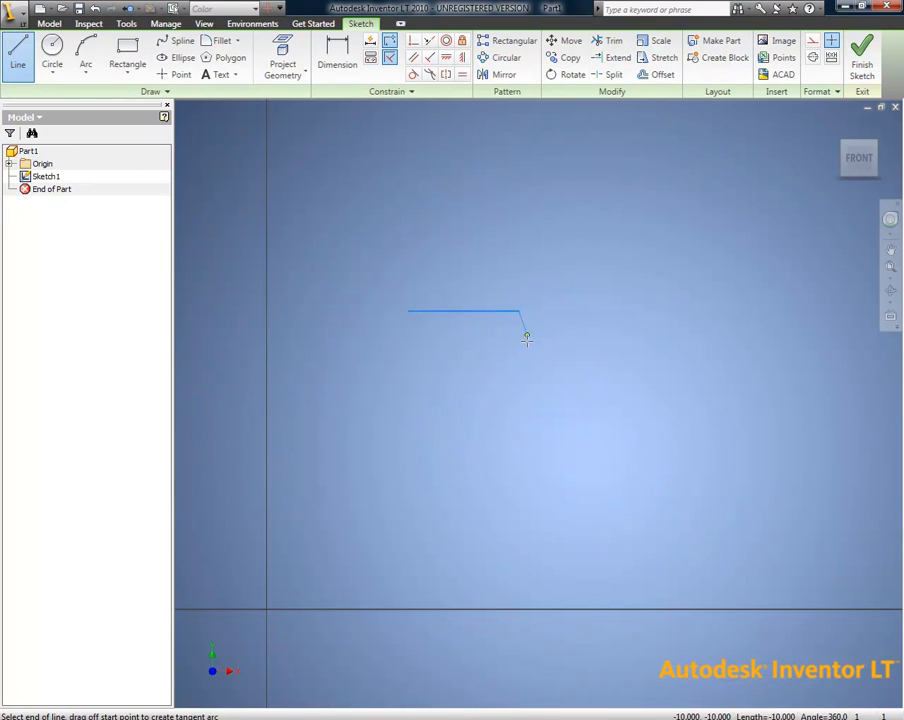
left_click(520, 392)
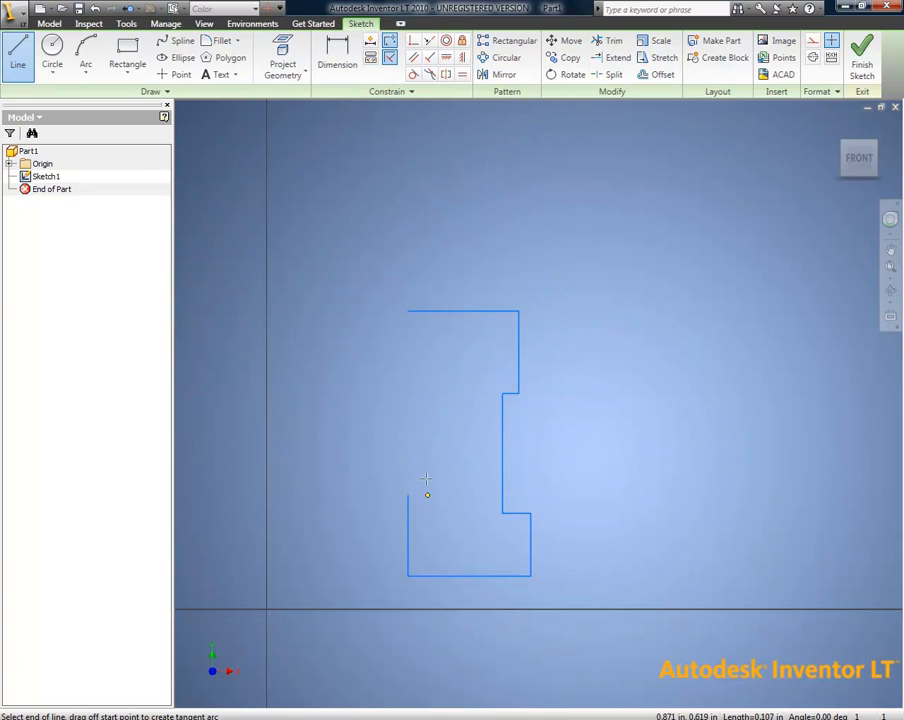
left_click_drag(428, 480, 400, 320)
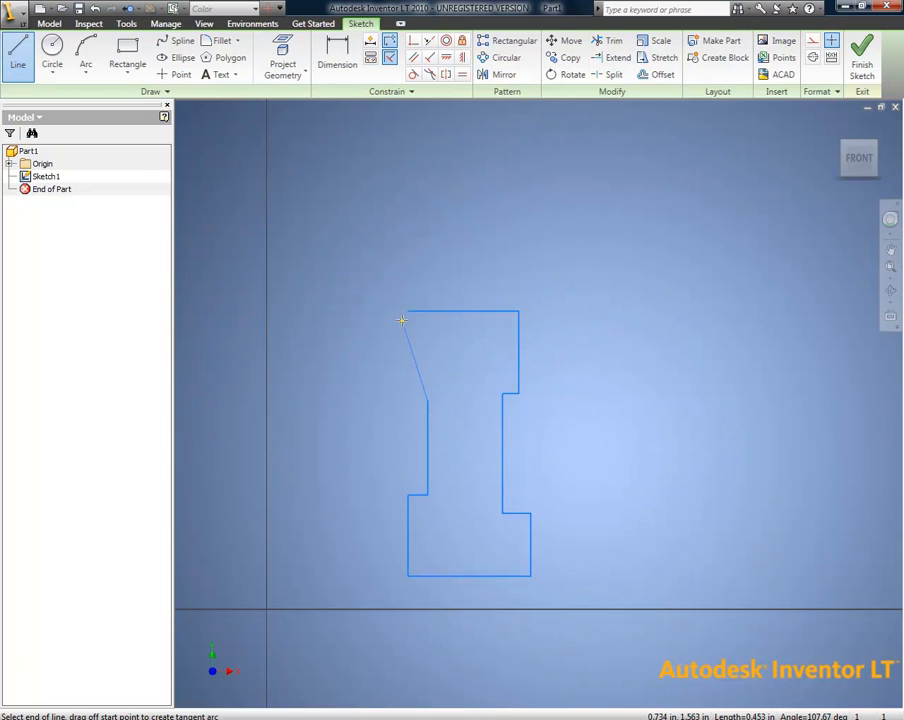
left_click_drag(400, 320, 408, 310)
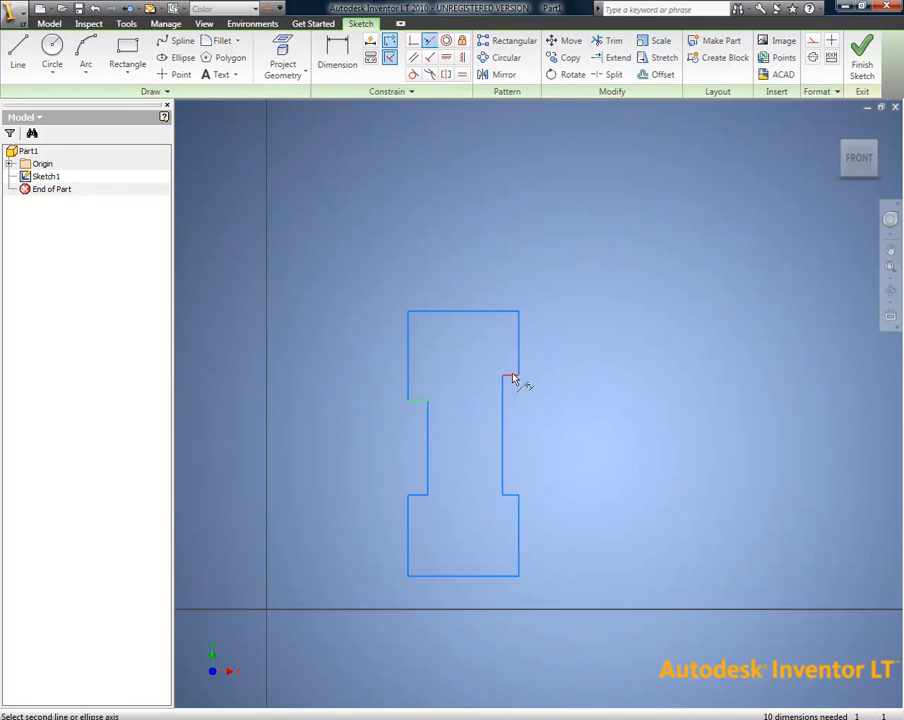
End line drawing and add diameter dimensions Ø.450 and Ø1.250 off the centreline
right_click(512, 380)
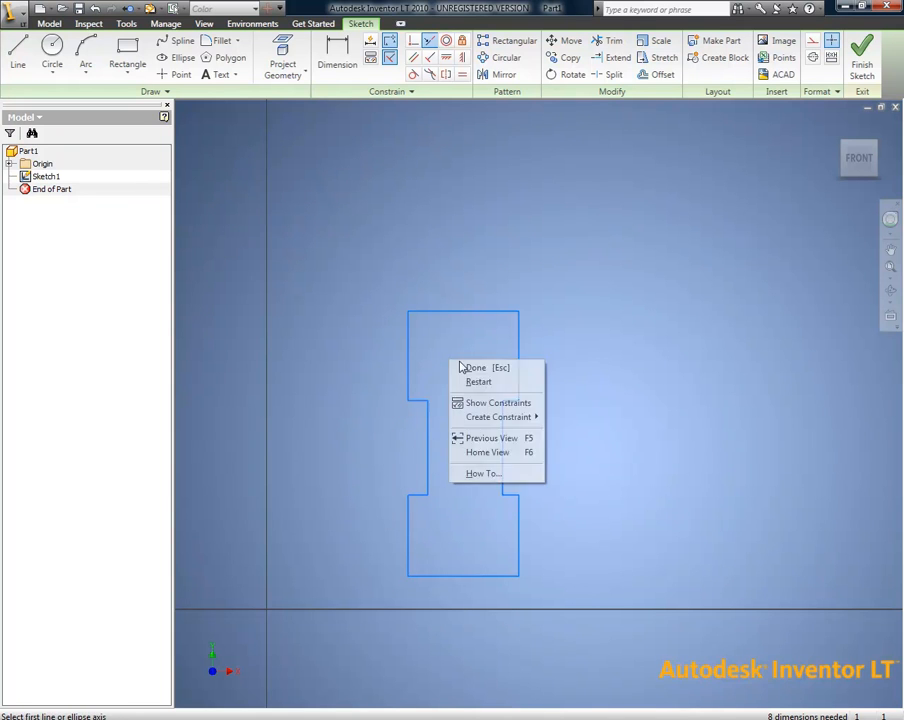
left_click(476, 368)
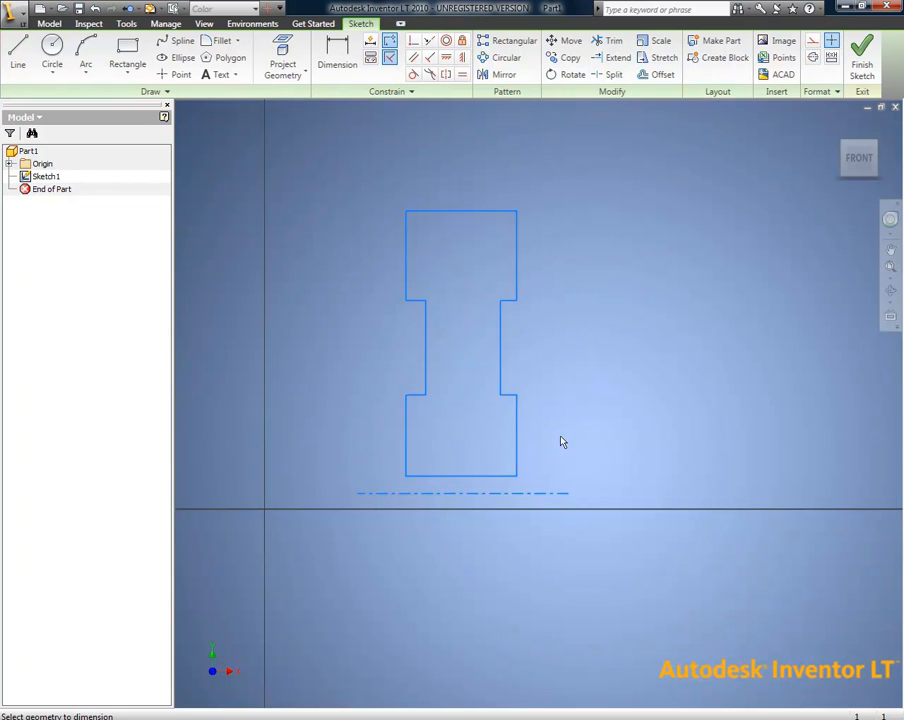
left_click(336, 62)
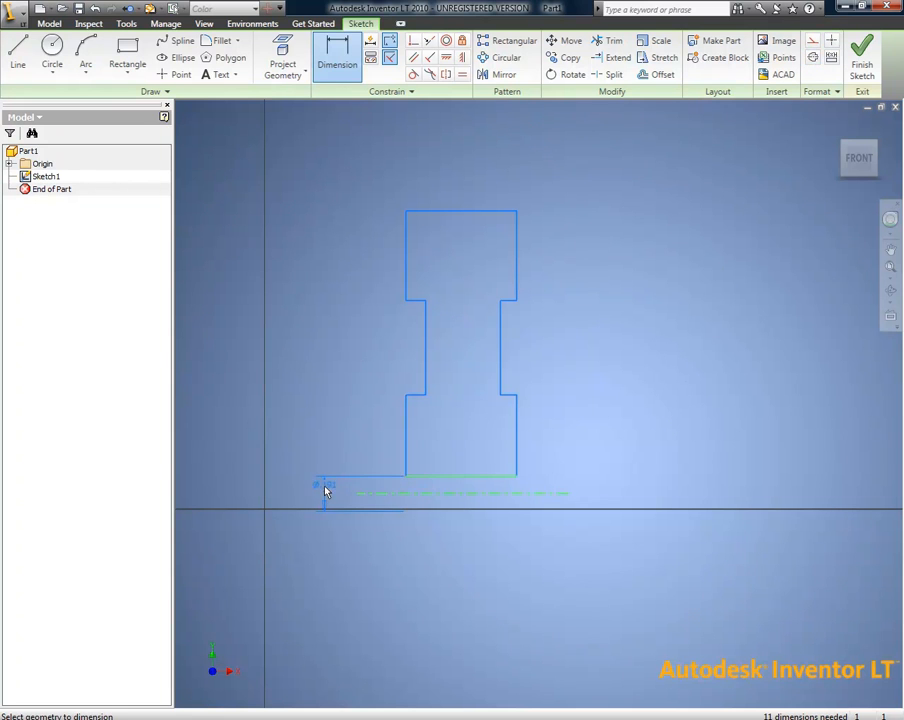
left_click(324, 492)
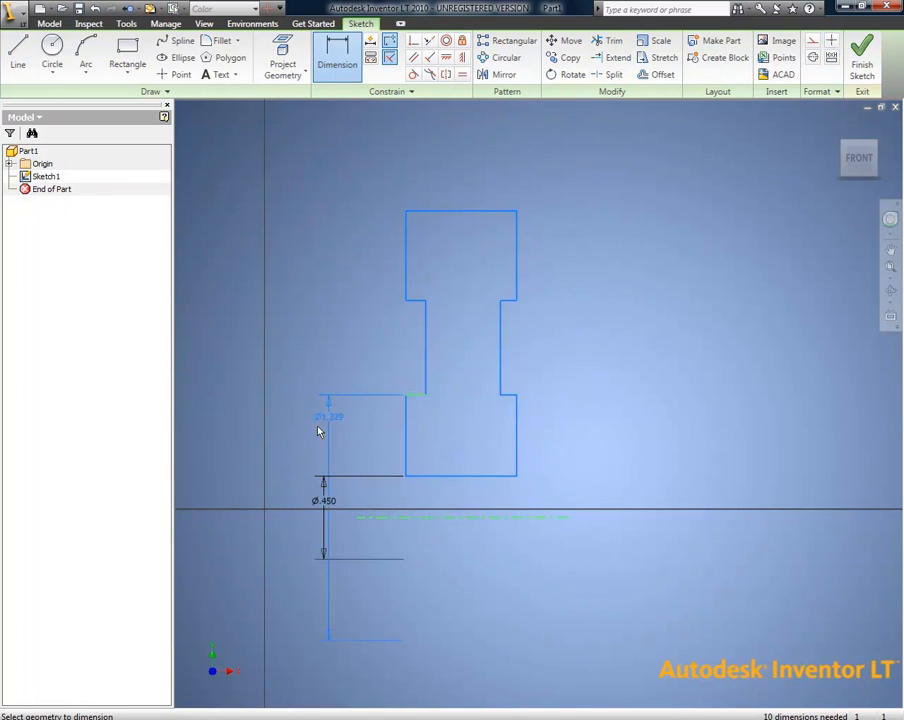
left_click(320, 414)
type("Ø1.250")
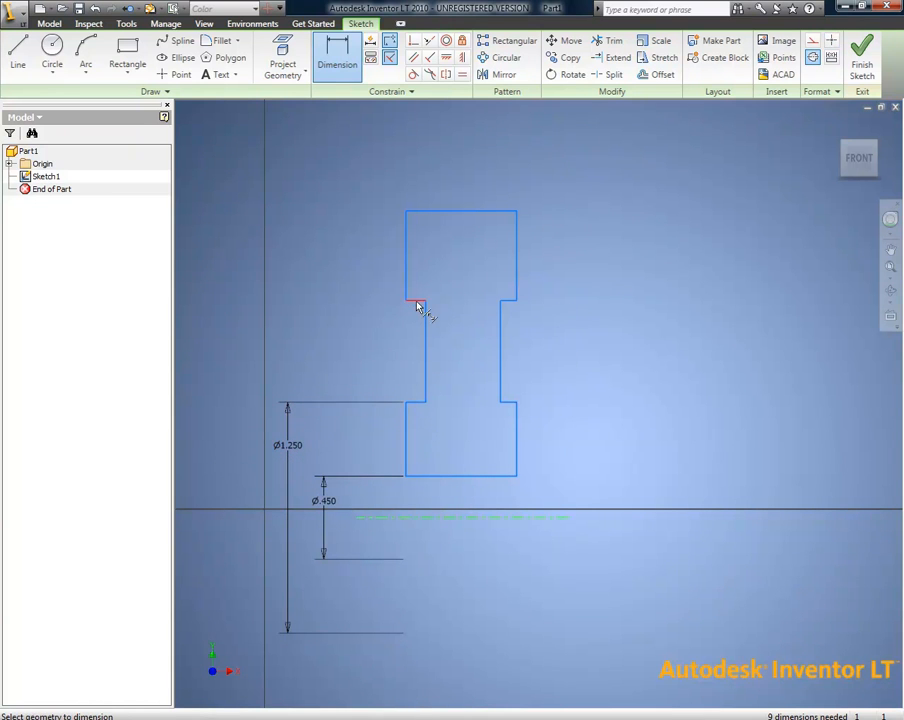
left_click(418, 304)
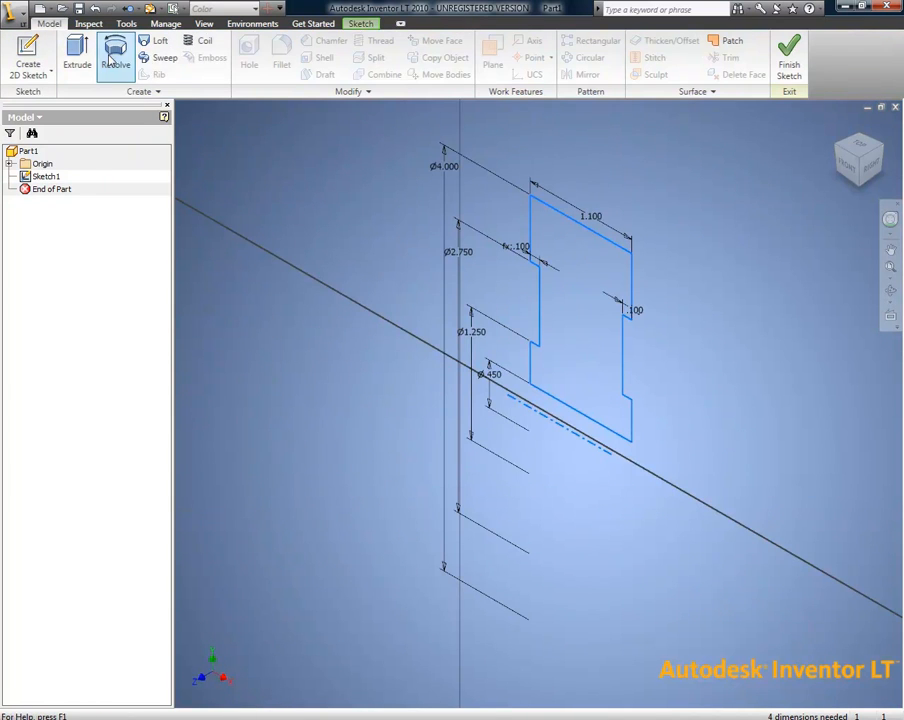
Revolve the profile into the solid wheel and fillet rim and hub edges with two radius sets
left_click(116, 56)
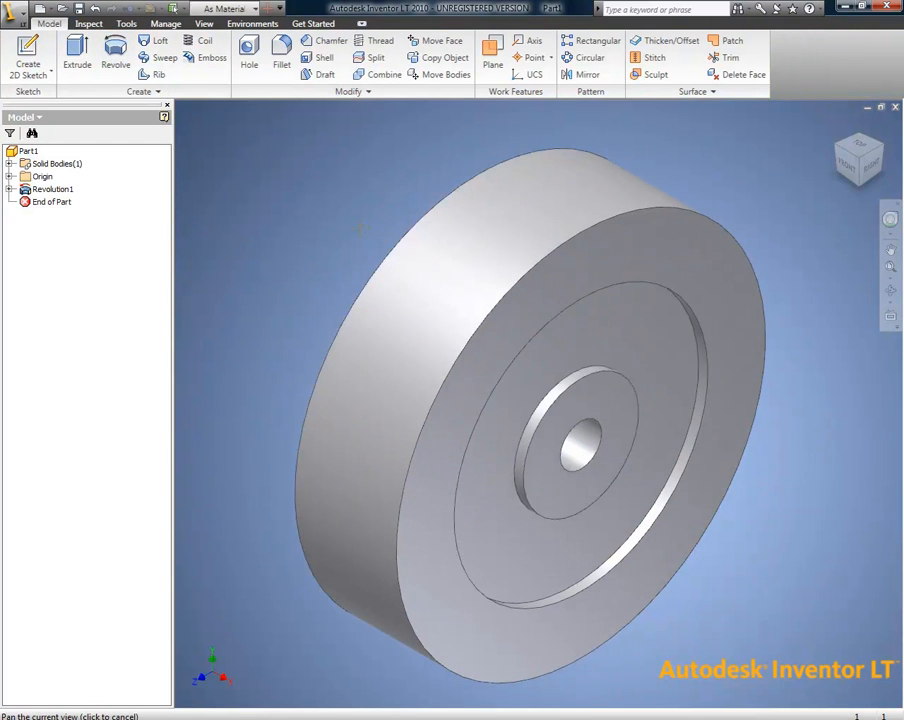
left_click(280, 56)
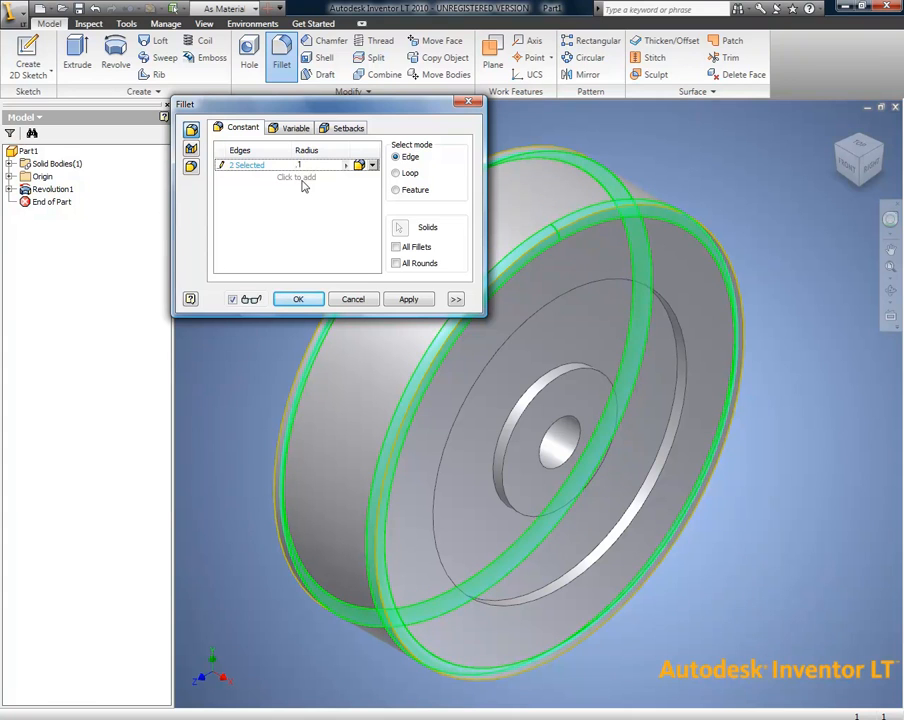
left_click(296, 176)
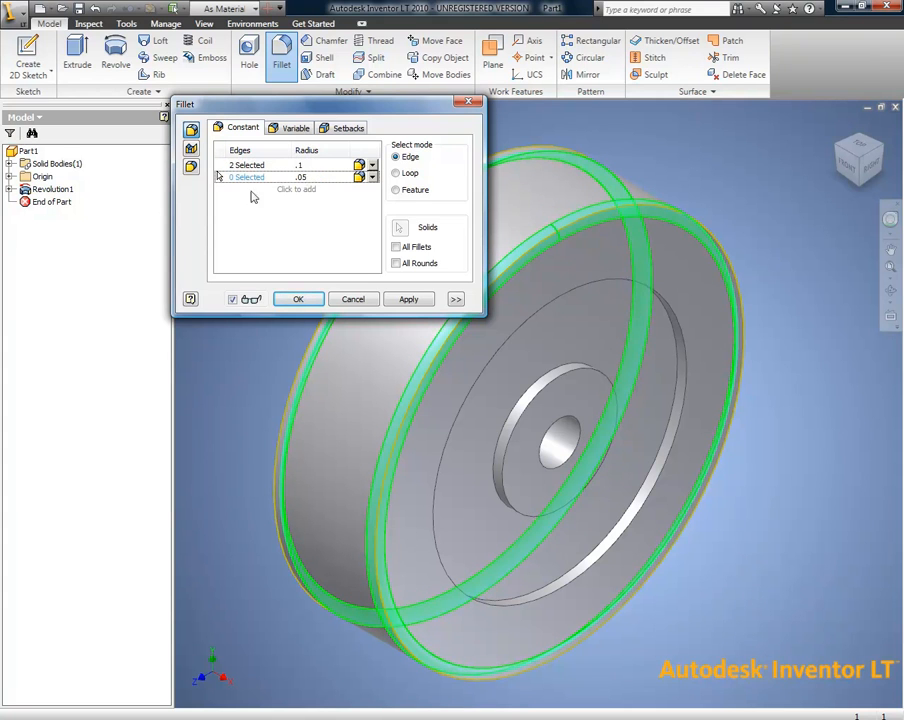
left_click(680, 344)
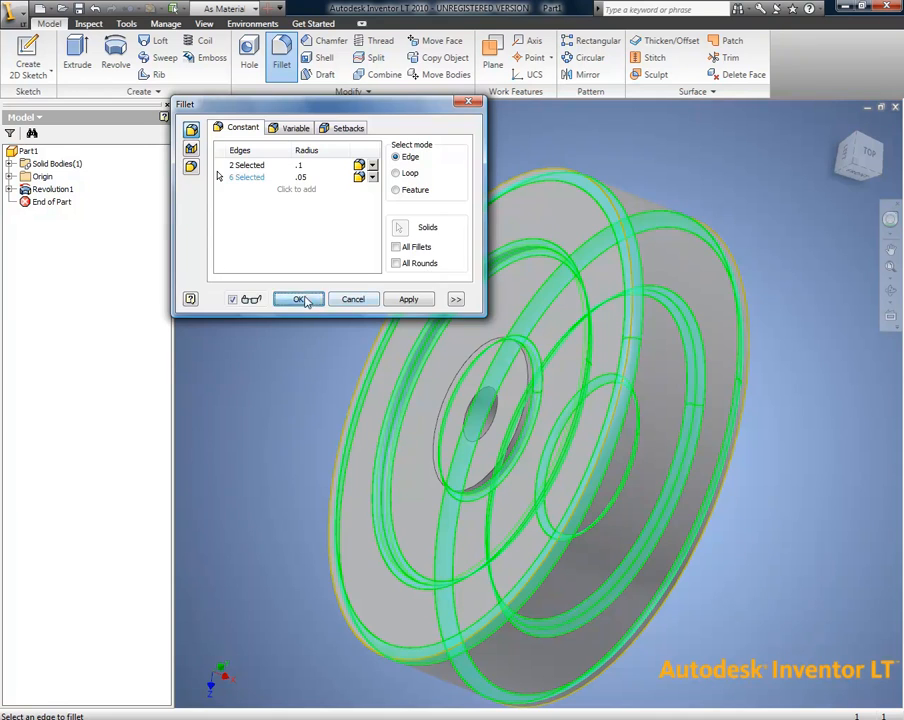
left_click(298, 300)
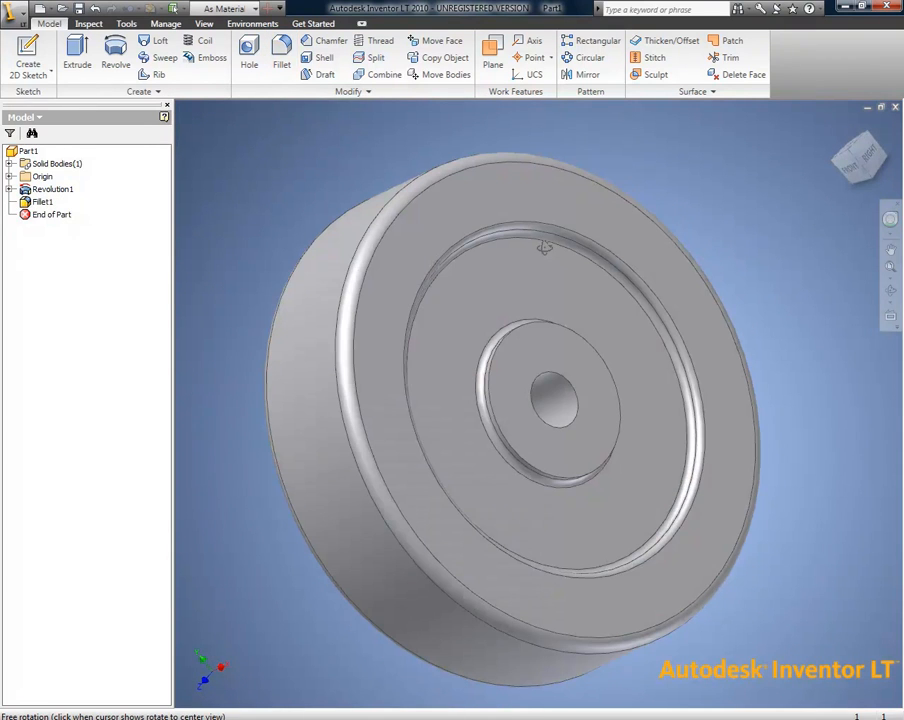
mouse_move(220, 124)
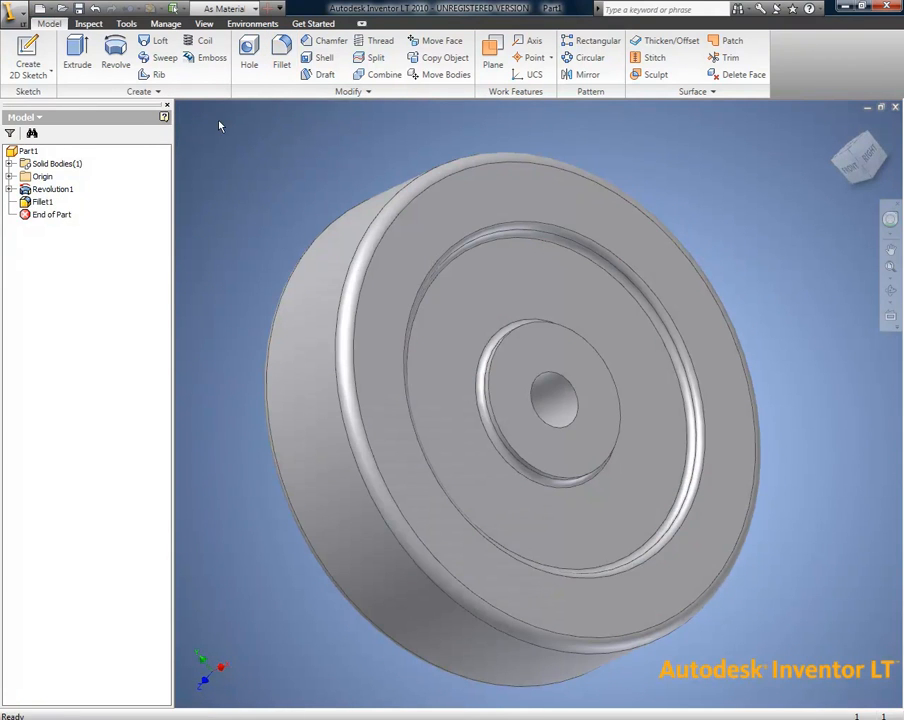
mouse_move(392, 256)
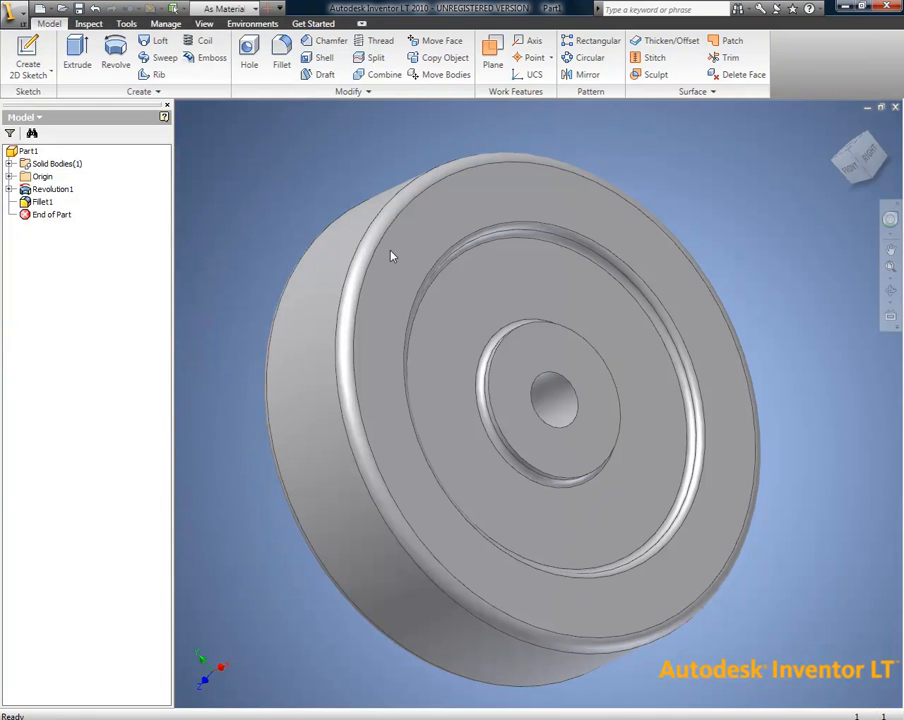
Set the wheel's material to Aluminum-6061 in the physical iProperties
left_click(512, 232)
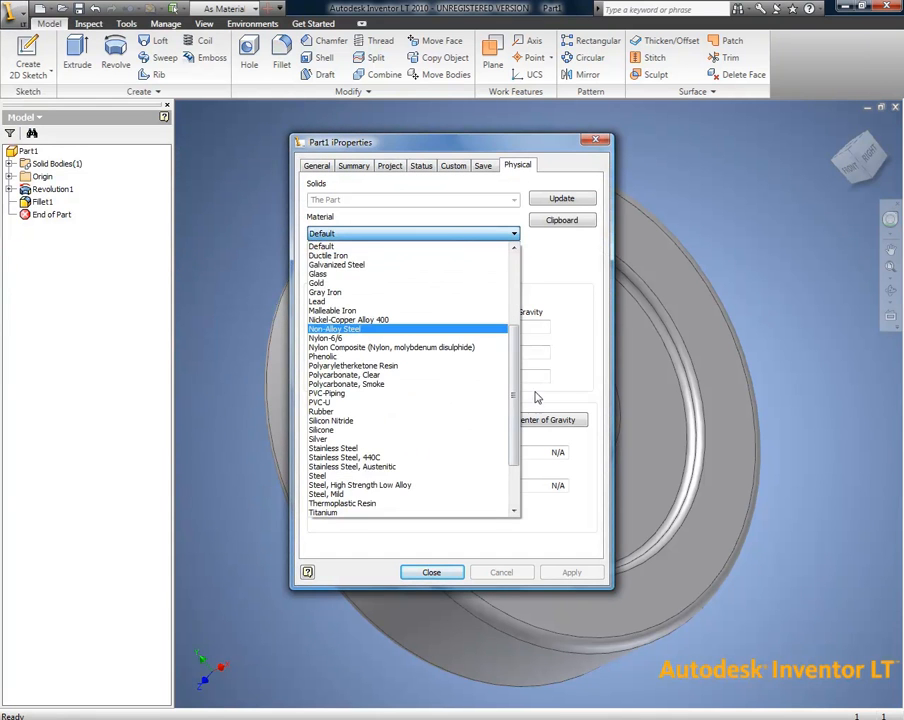
left_click(340, 246)
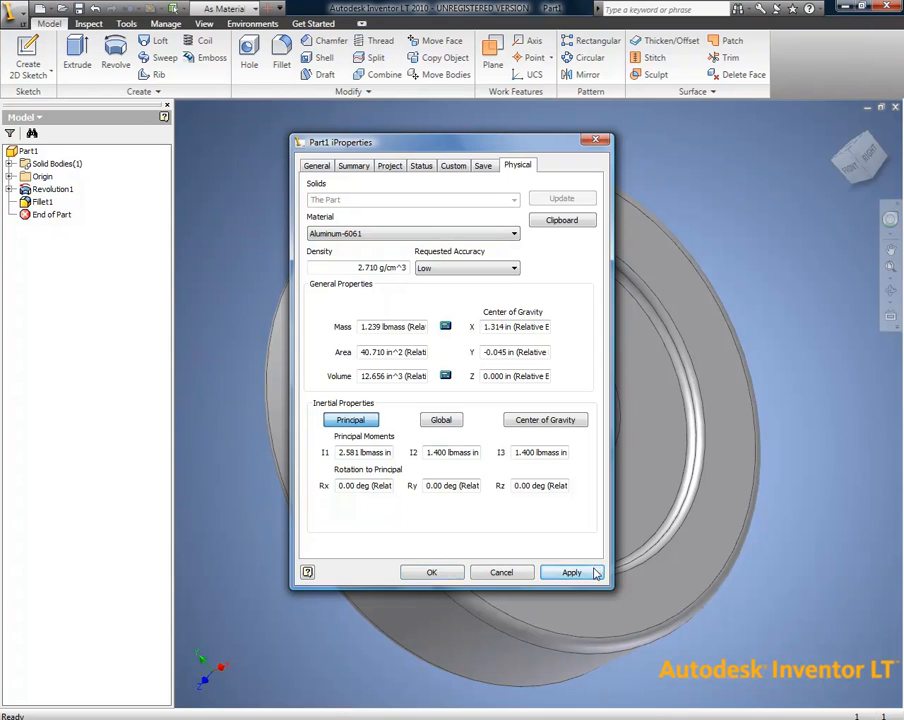
left_click(572, 572)
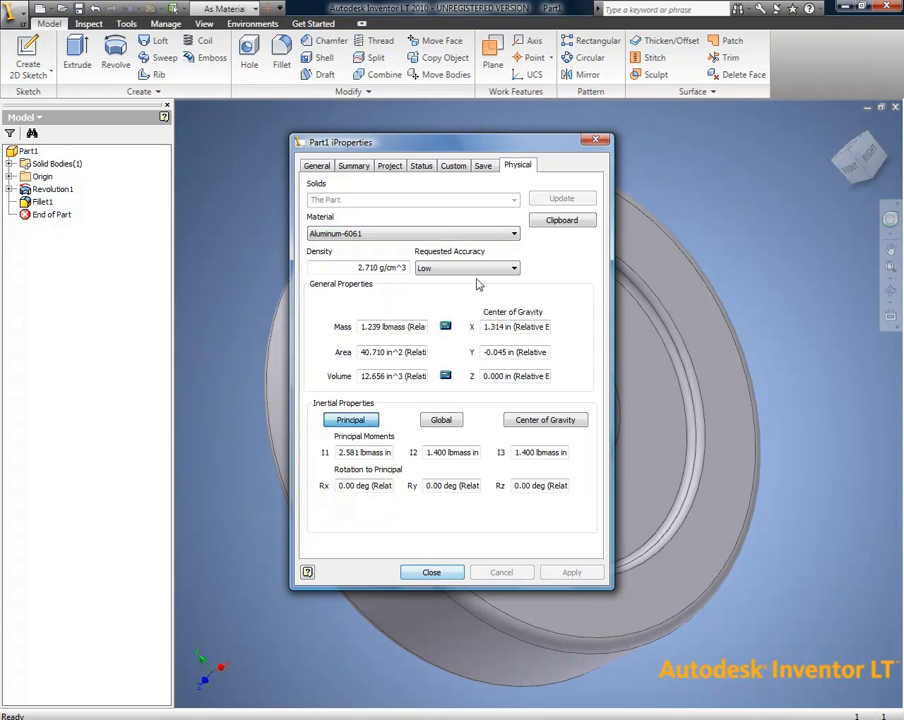
left_click(432, 572)
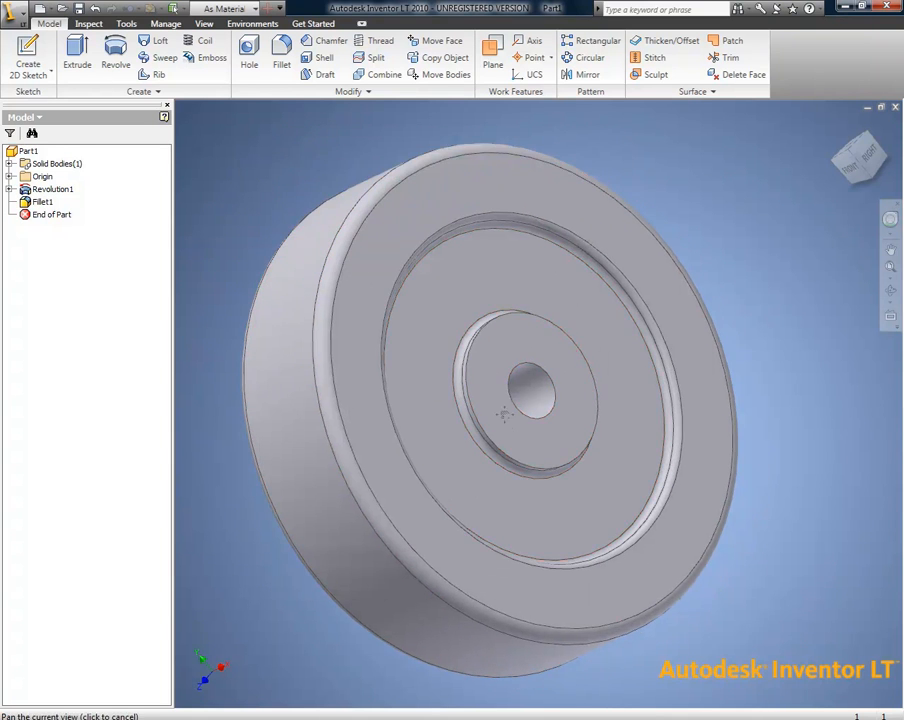
Sketch a circle on the hub face and extrude it through as a new bushing solid
left_click(232, 8)
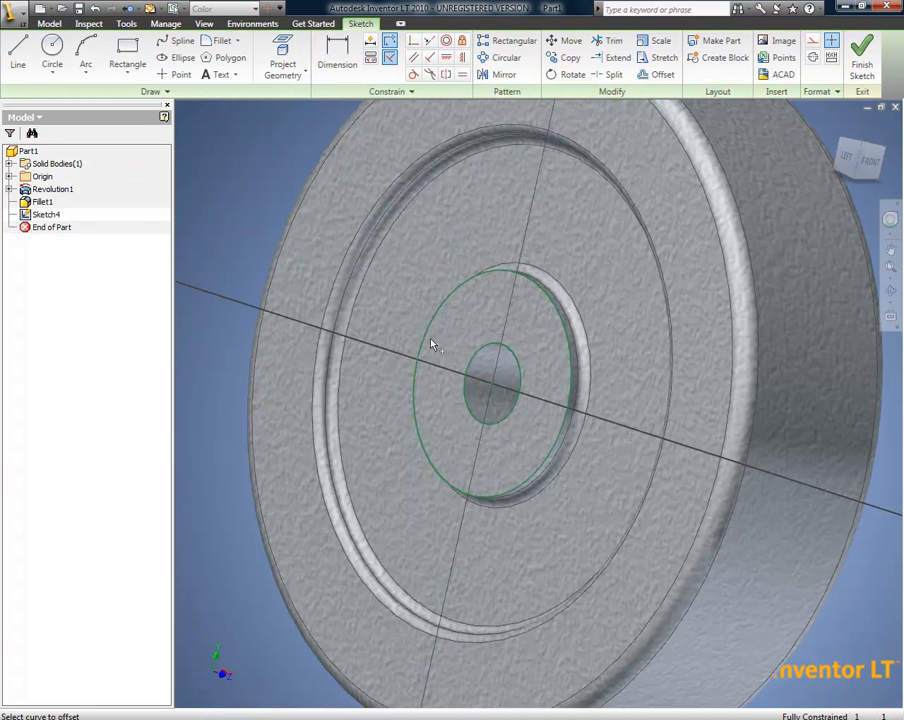
left_click(336, 56)
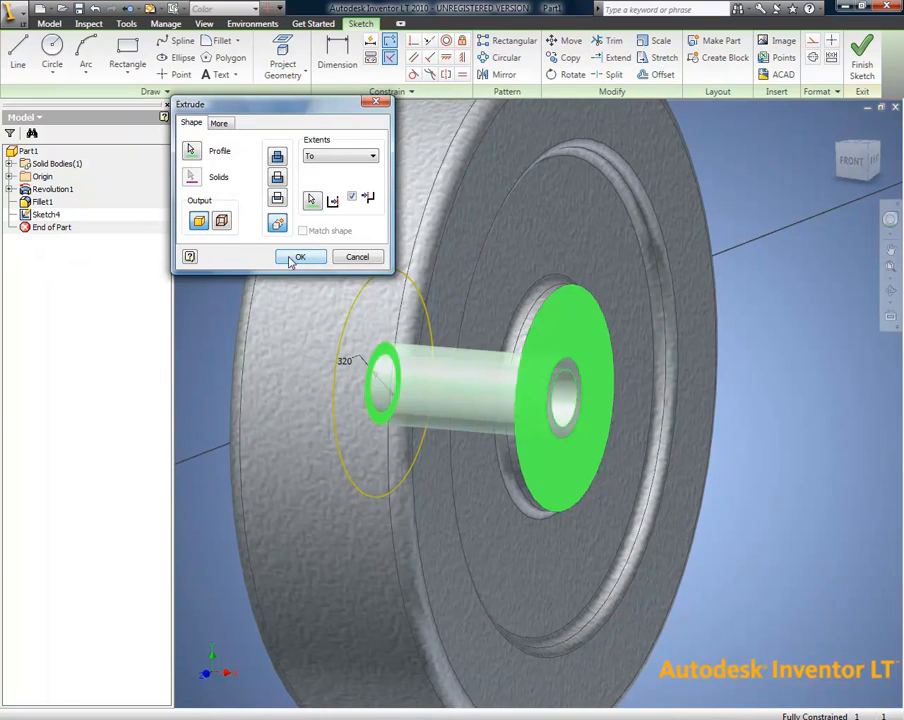
left_click(300, 256)
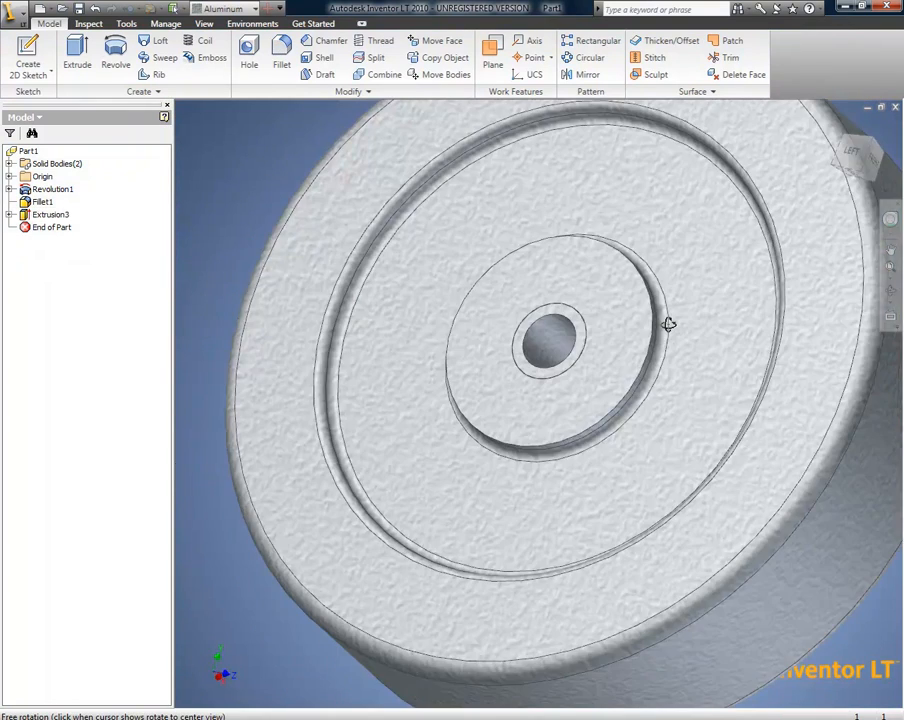
Extrude a dimensioned ring .02 from the bushing face and fillet the bushing edges
right_click(50, 214)
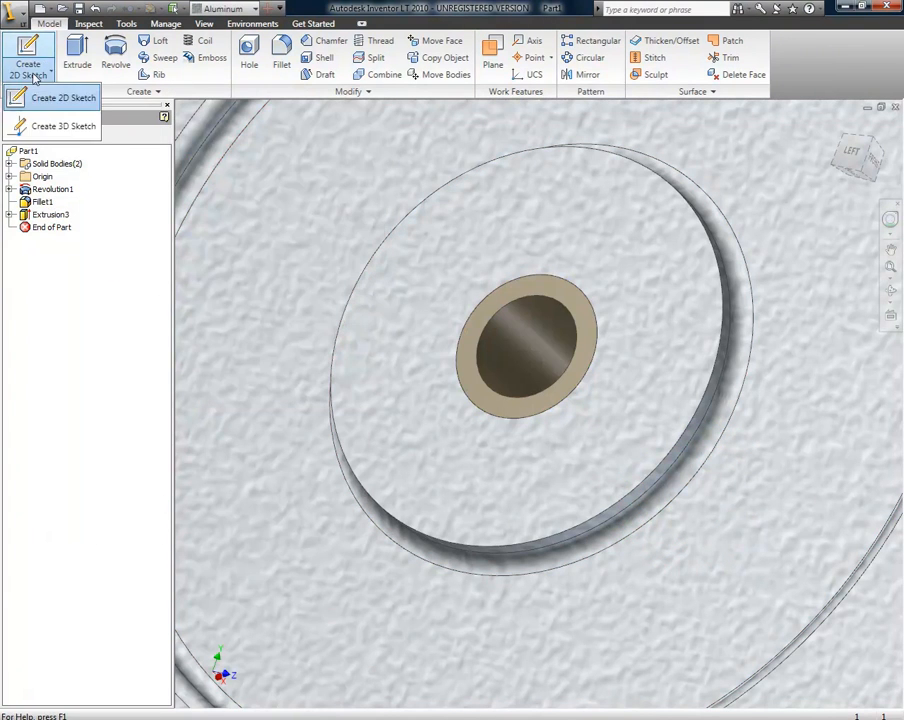
left_click(64, 96)
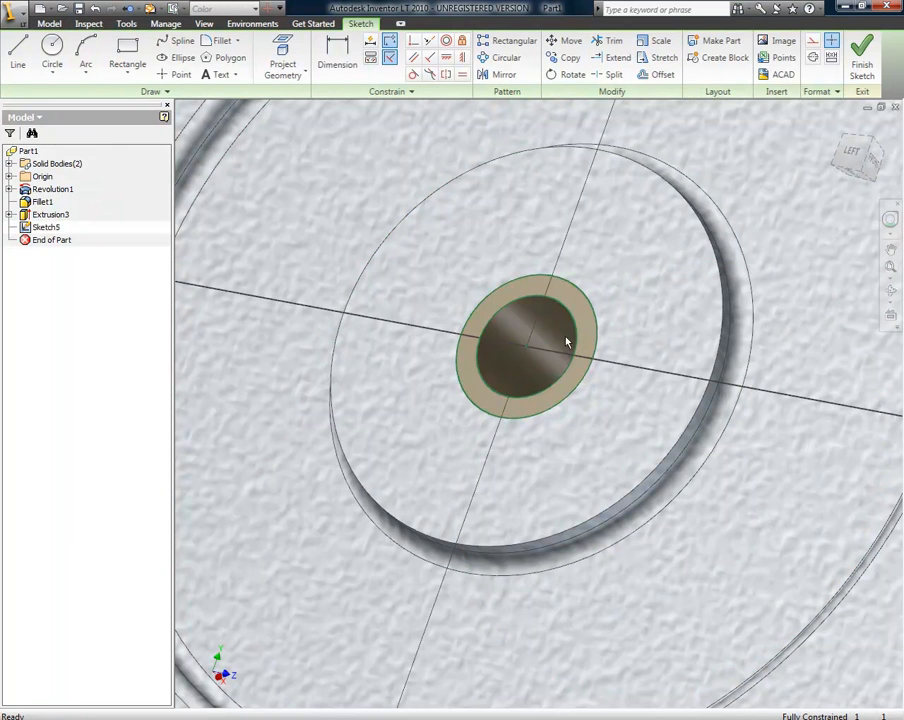
left_click(568, 344)
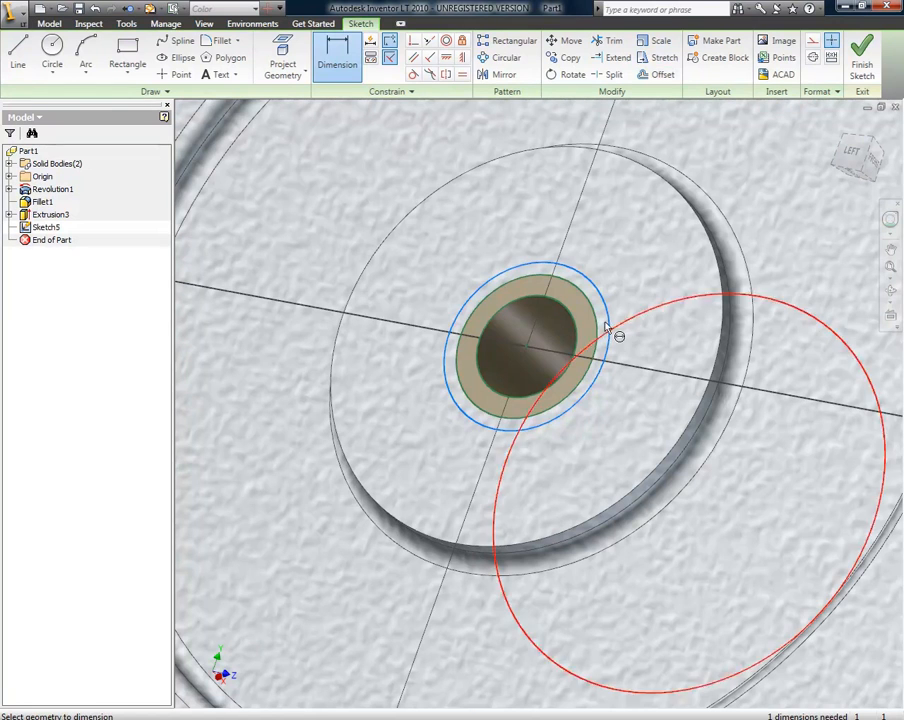
left_click(618, 336)
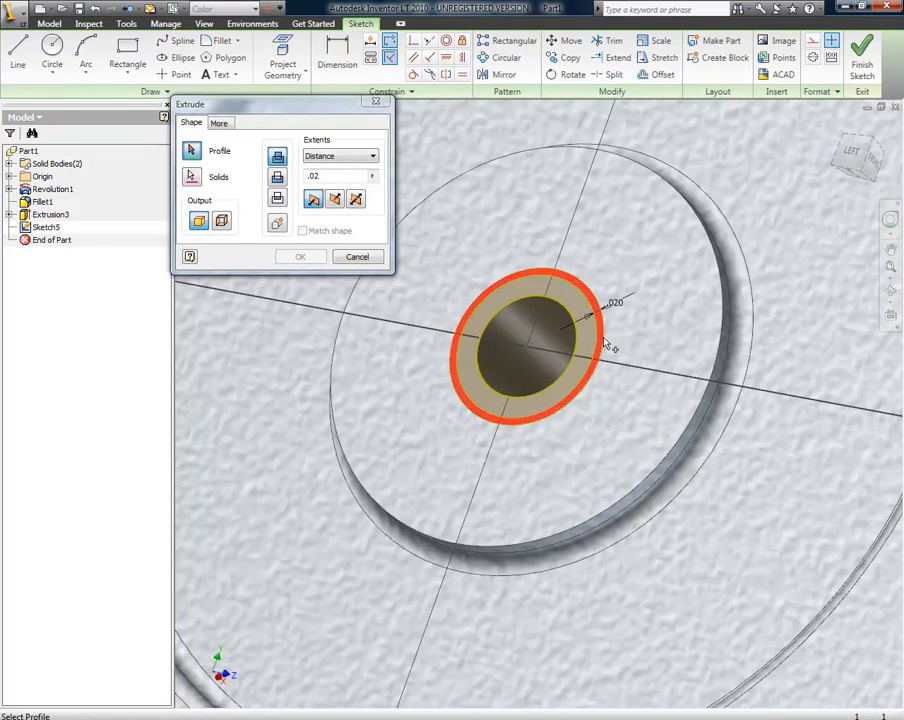
left_click(300, 256)
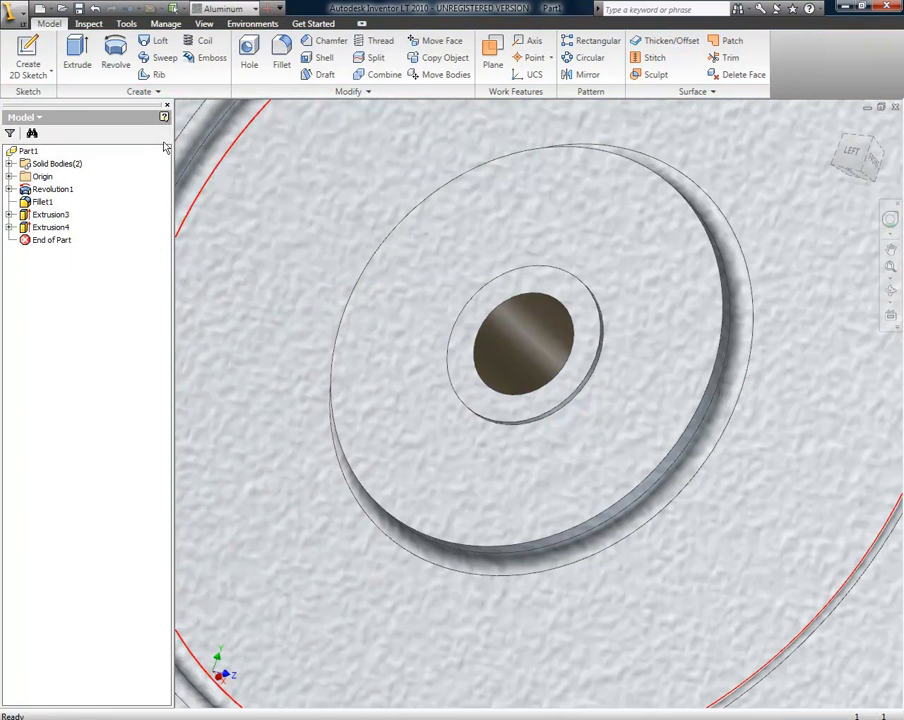
left_click(280, 56)
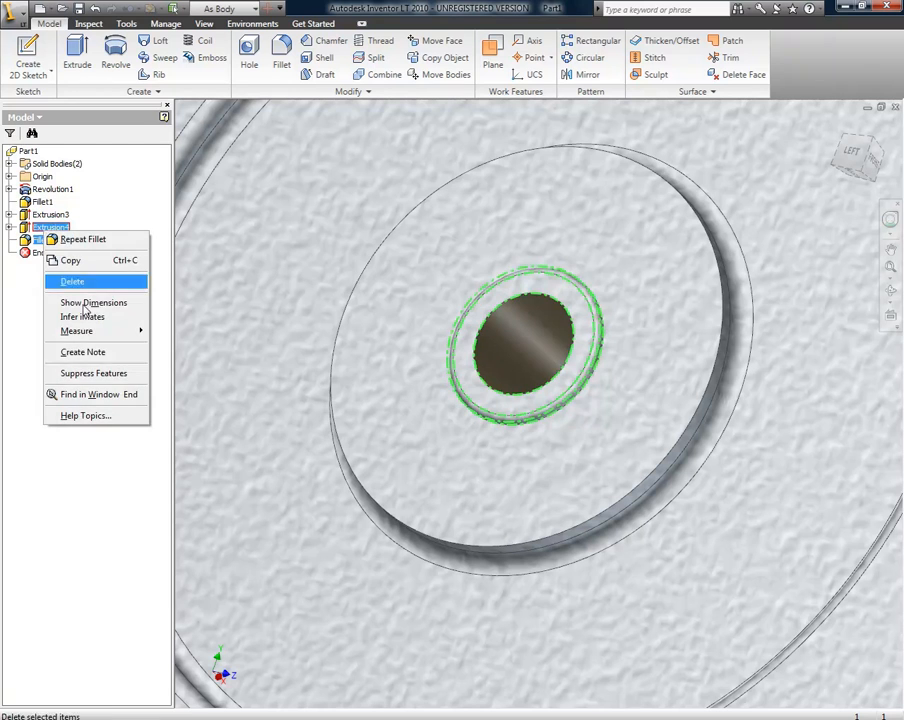
left_click(72, 280)
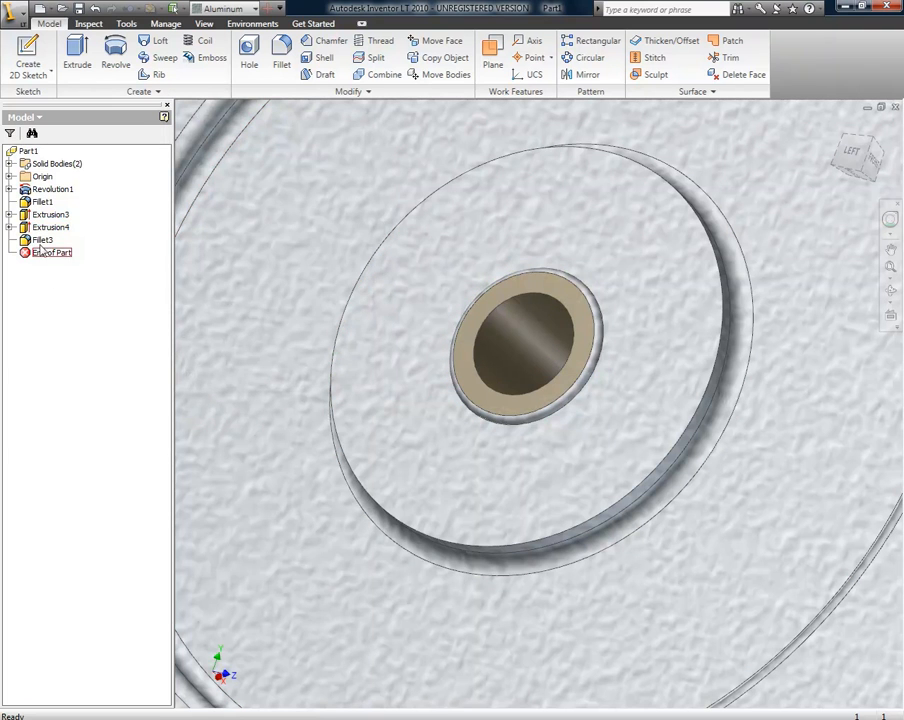
Extrude the bushing ring around the bore, fillet its edge and confirm feature properties
double_click(44, 240)
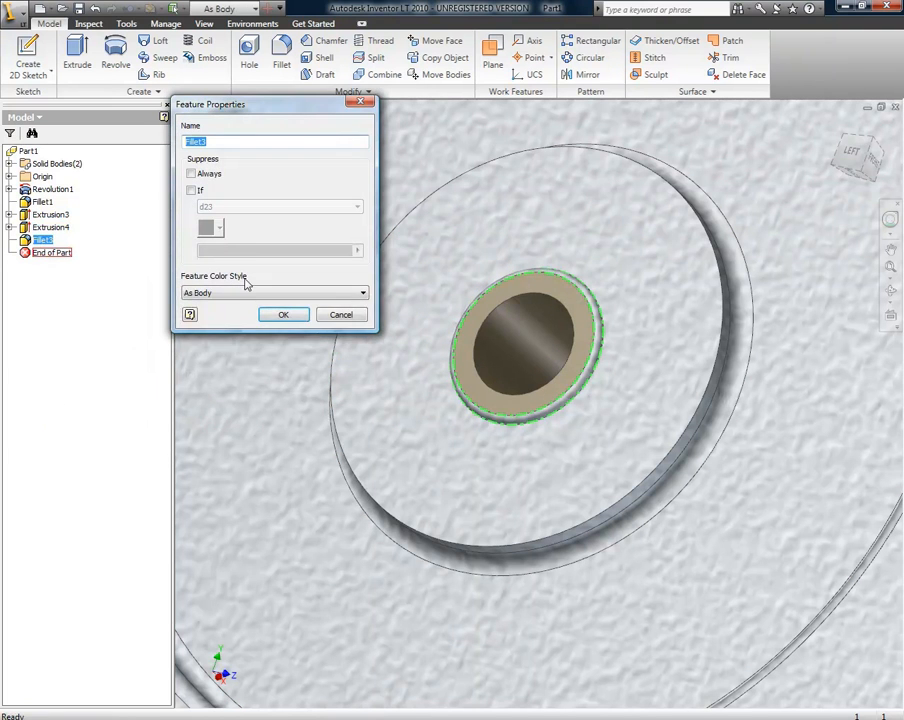
left_click(284, 314)
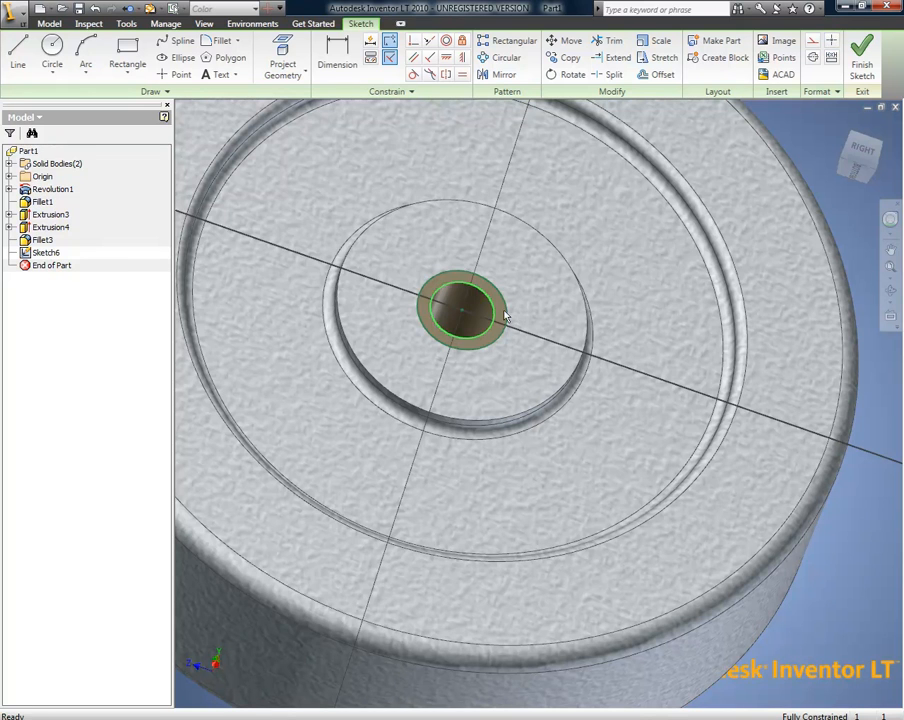
left_click(860, 50)
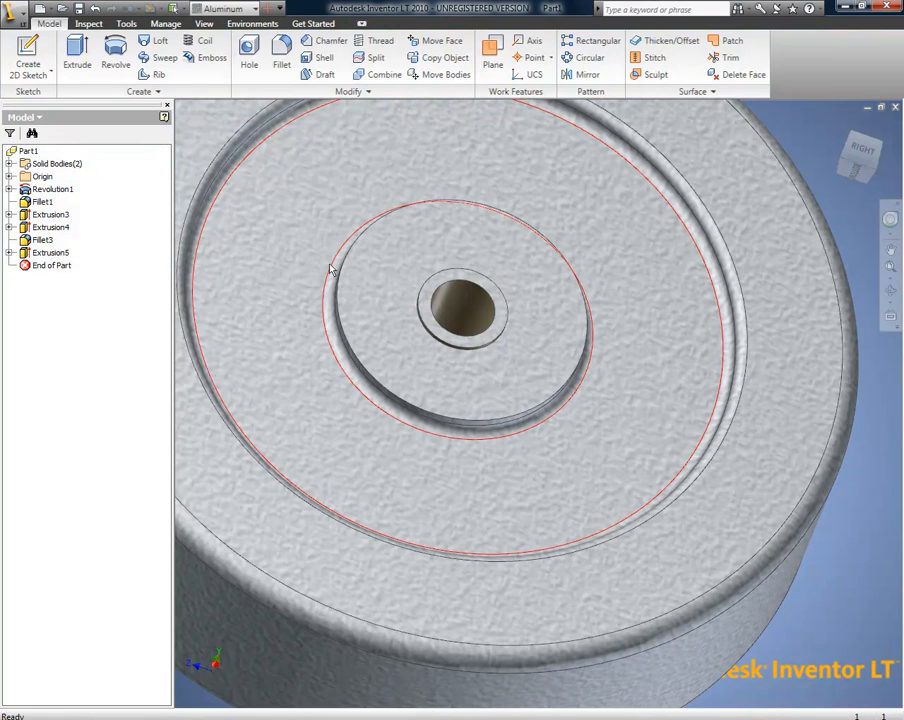
left_click(280, 48)
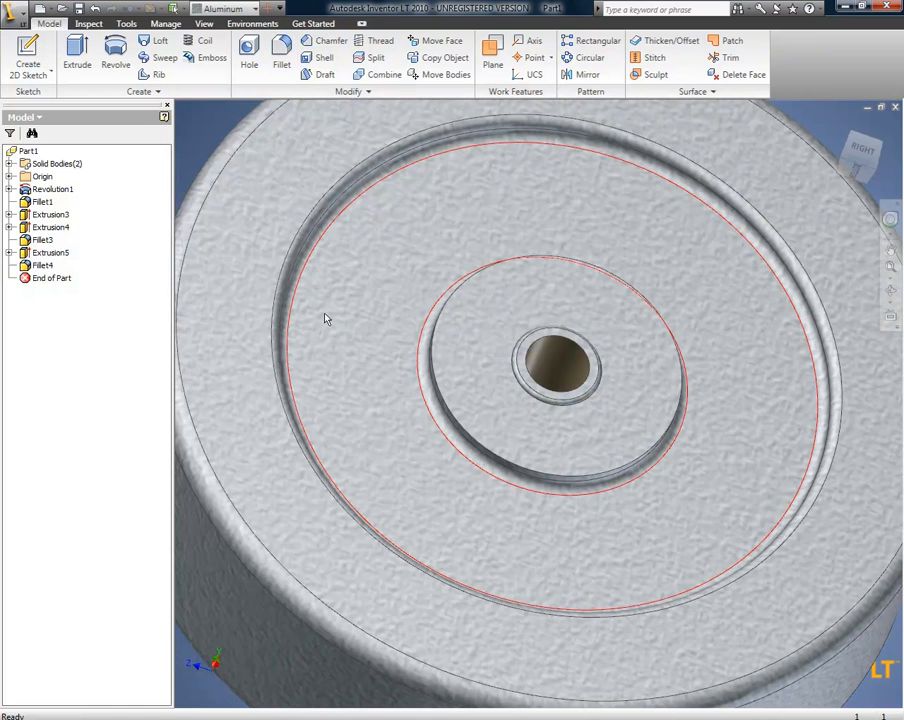
right_click(44, 252)
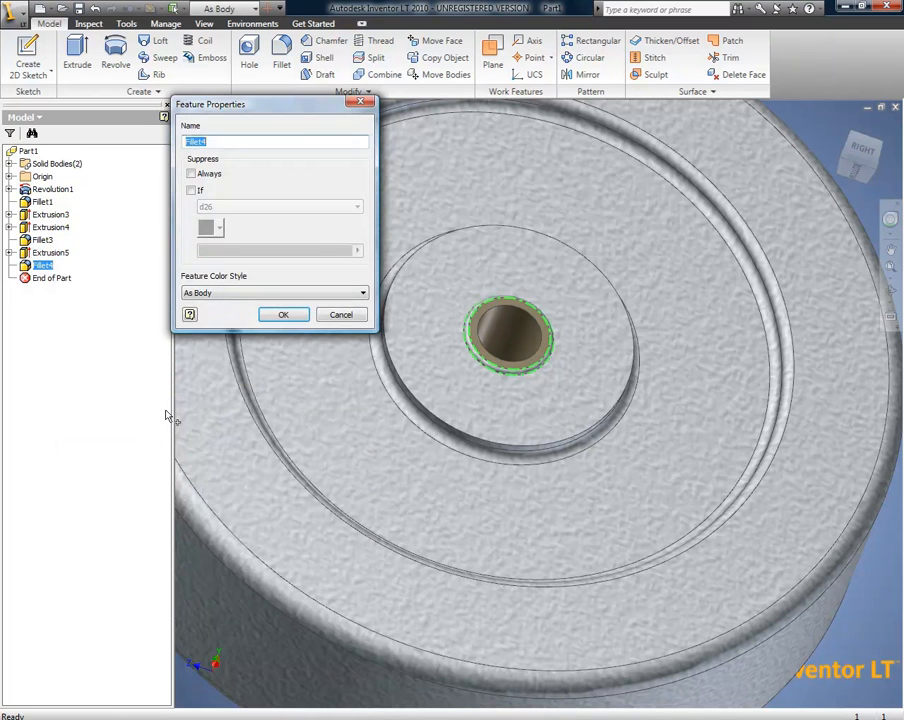
left_click(270, 292)
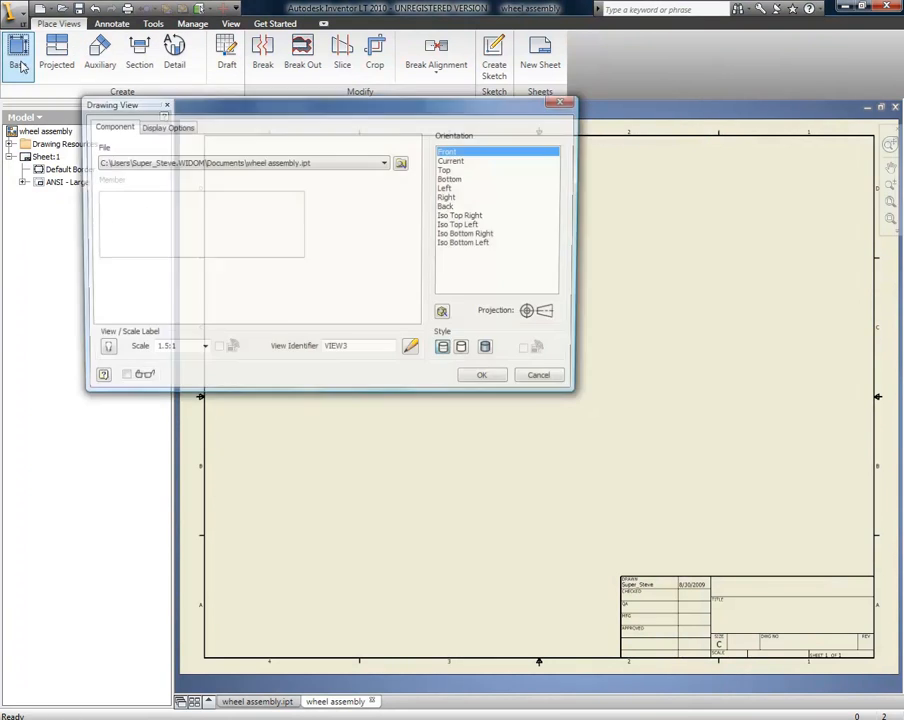
Place the front view, section C-C, isometric and detail views on the drawing sheet
left_click(164, 128)
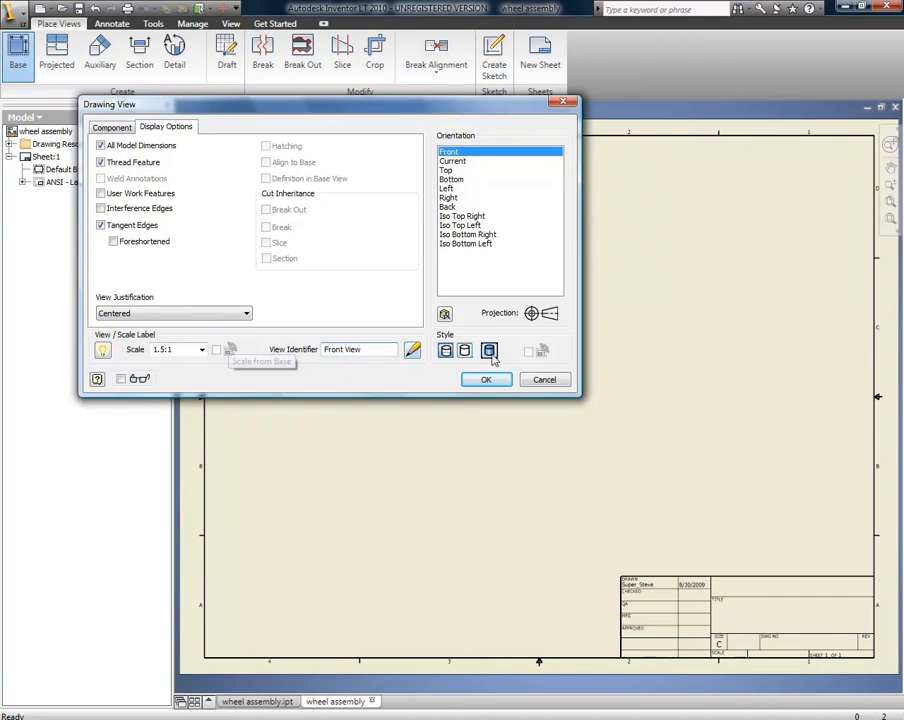
left_click(484, 380)
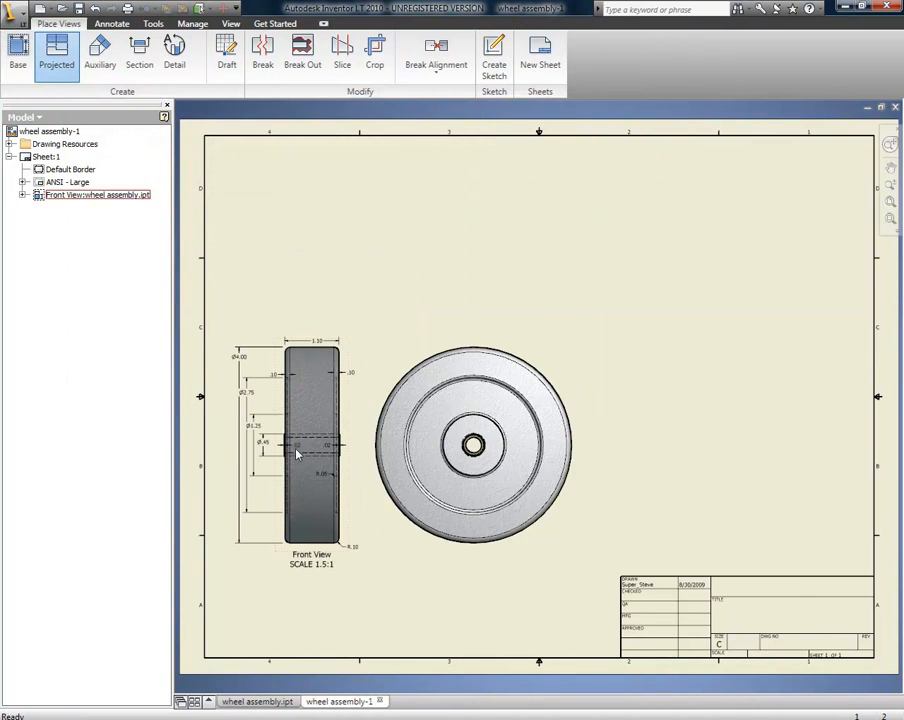
left_click(140, 52)
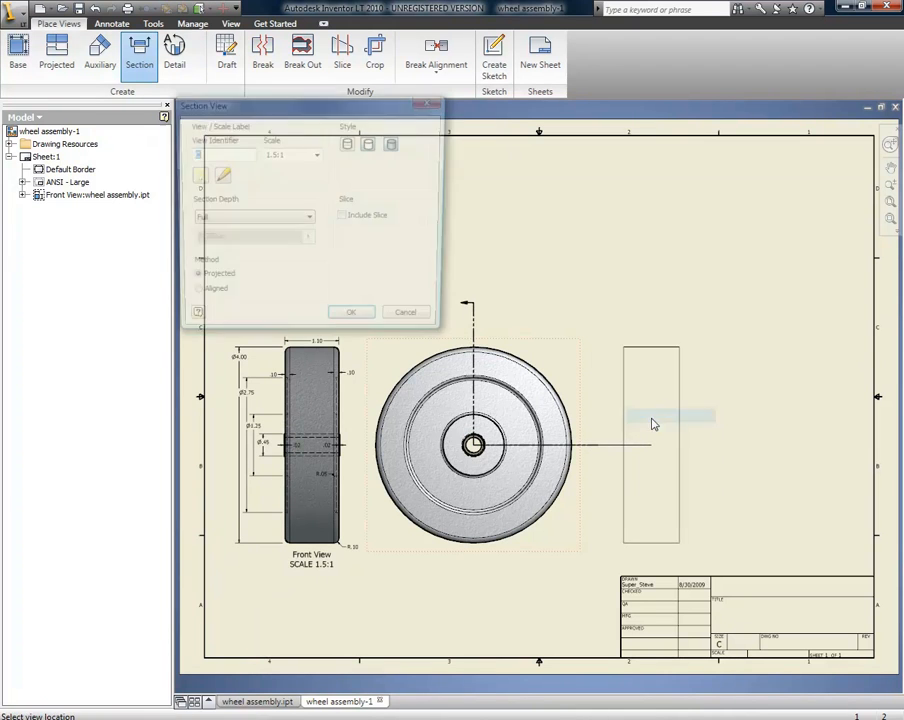
left_click(352, 312)
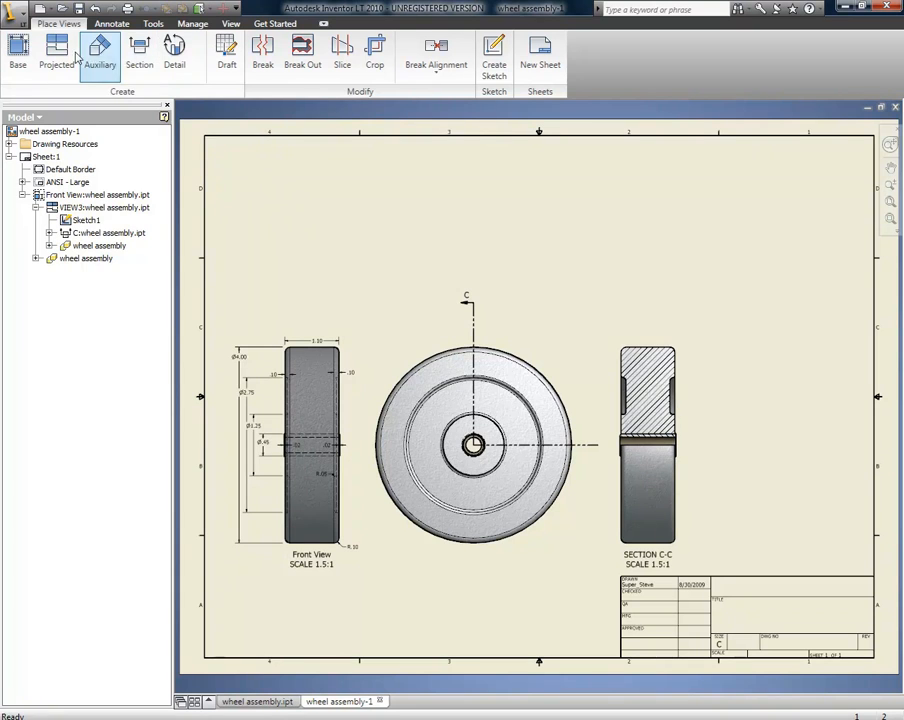
left_click(56, 52)
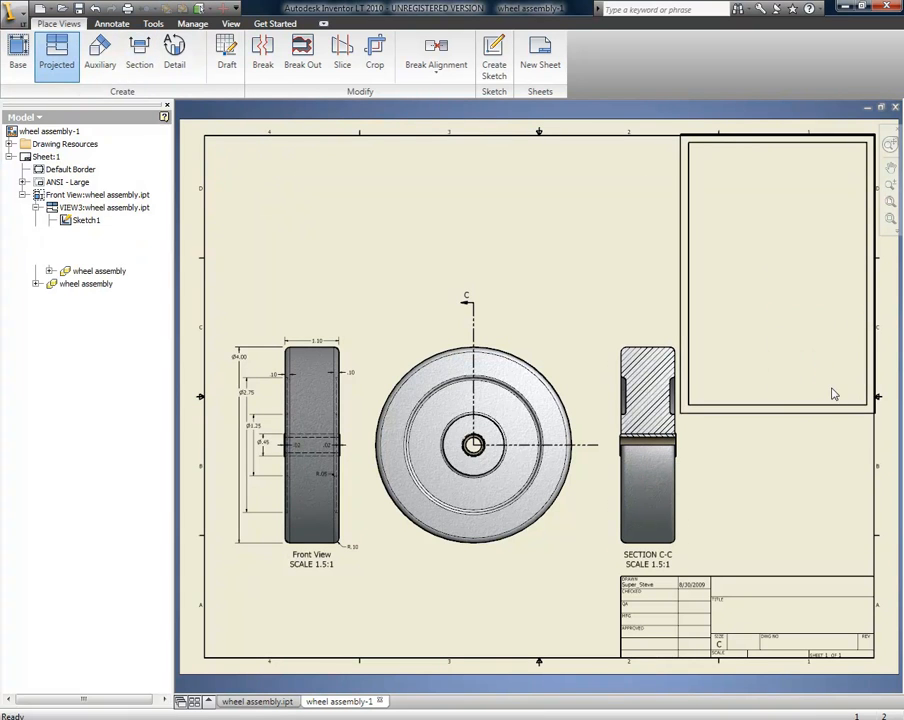
left_click(174, 52)
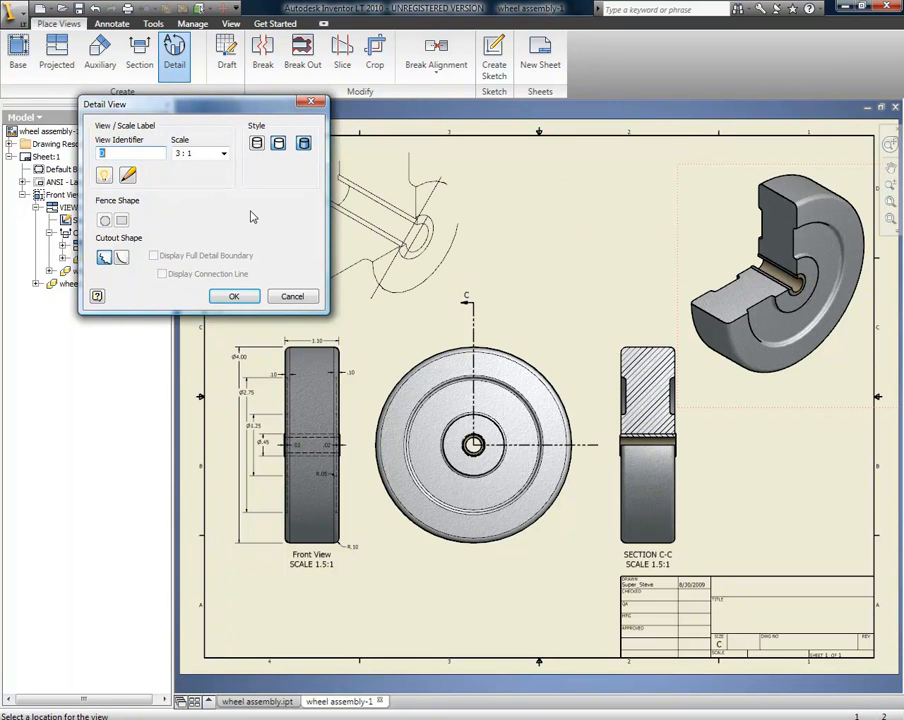
left_click(152, 256)
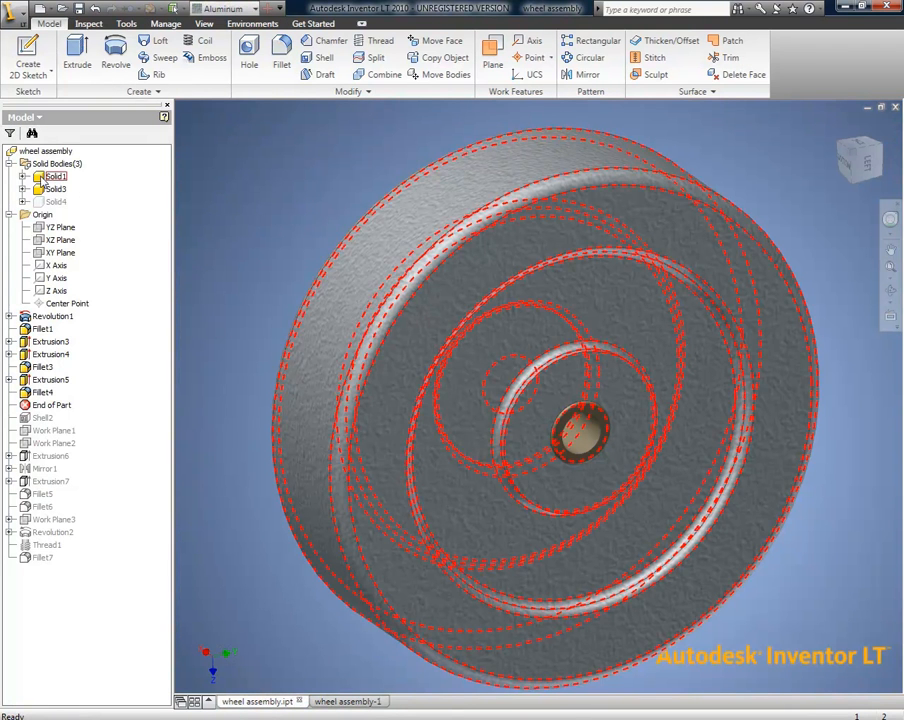
Shell the wheel body hollow and add a work plane through its centre
left_click(324, 56)
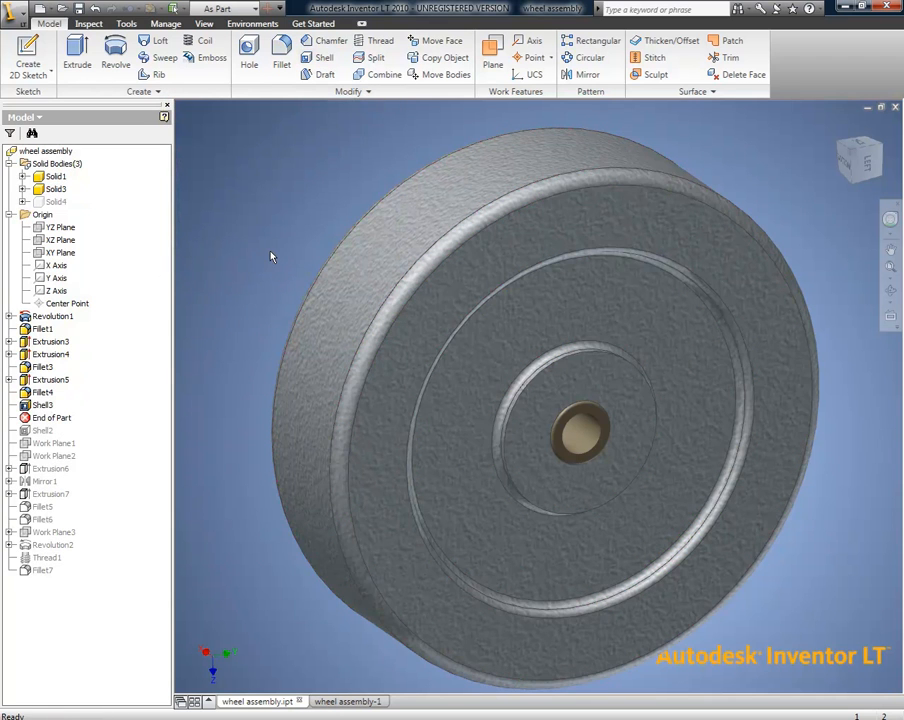
left_click(344, 700)
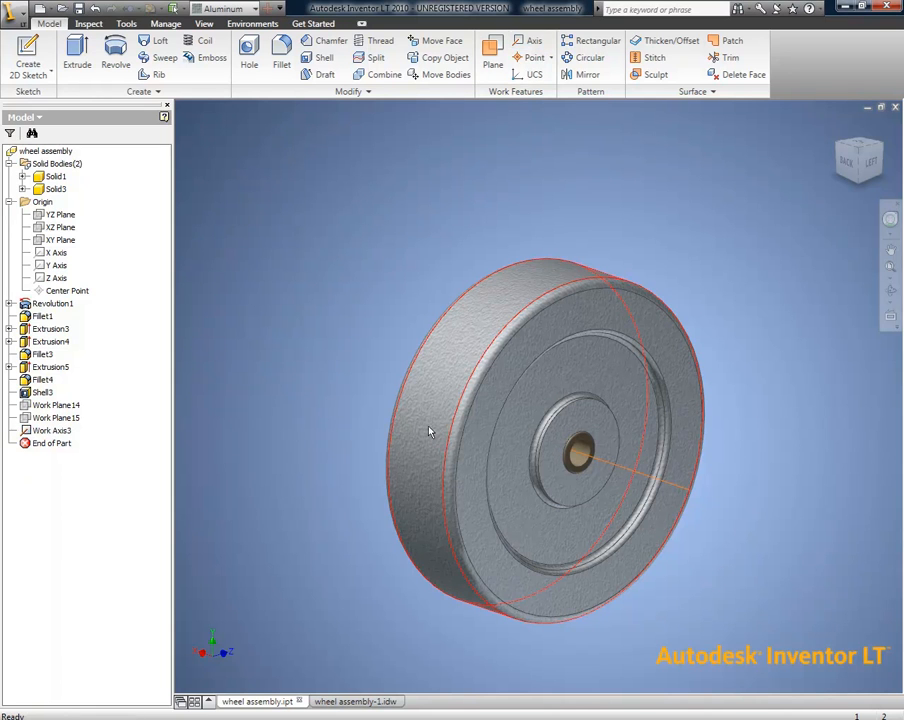
left_click(492, 48)
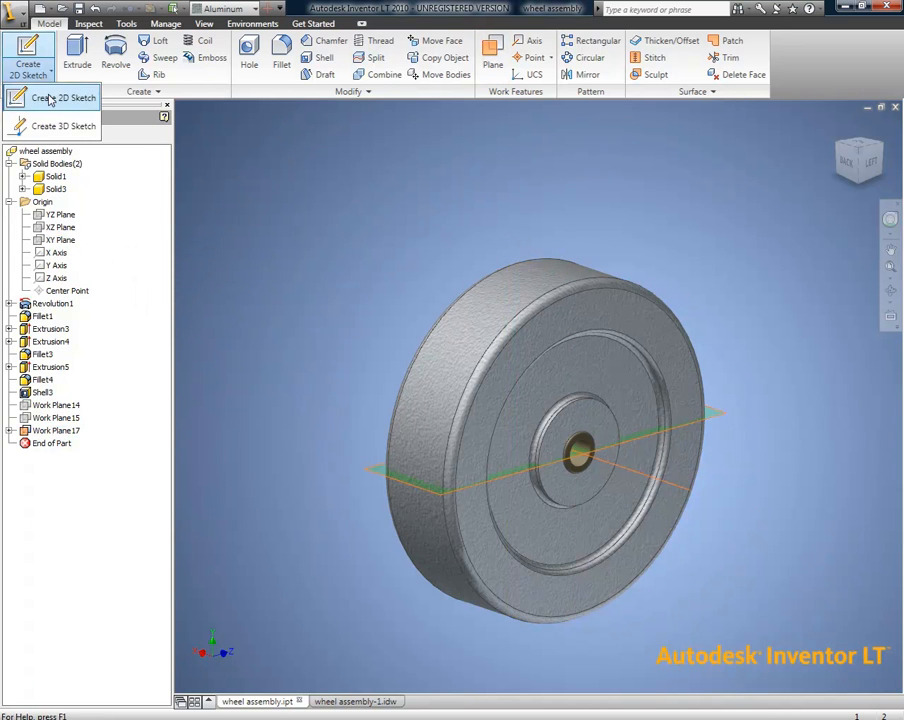
Sketch the bolt profile on the mid plane, dimension head width and height, and revolve it
left_click(64, 96)
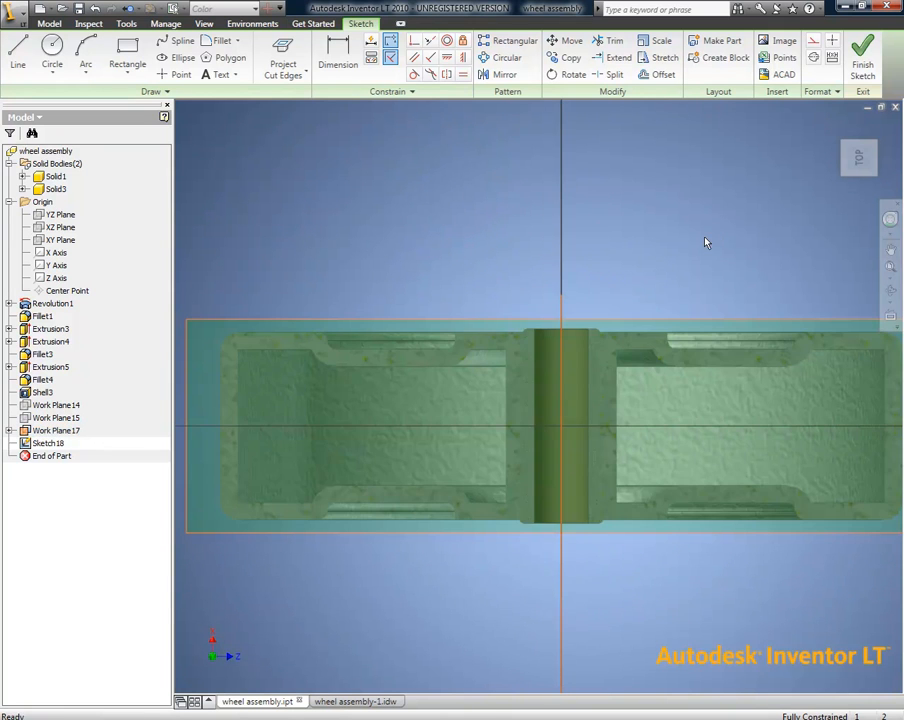
left_click(284, 56)
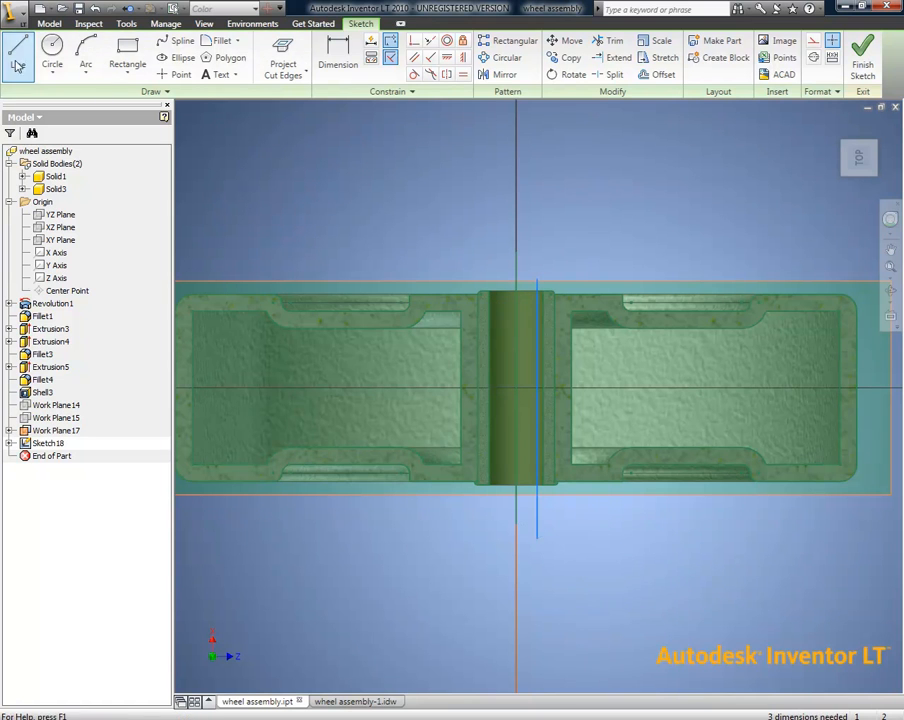
left_click(16, 56)
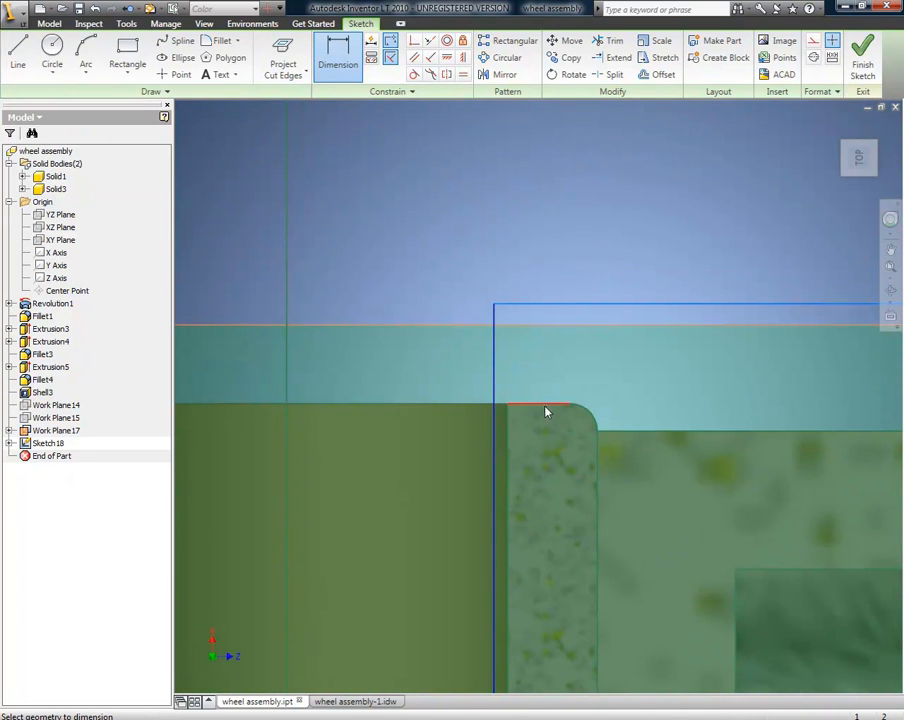
left_click(544, 410)
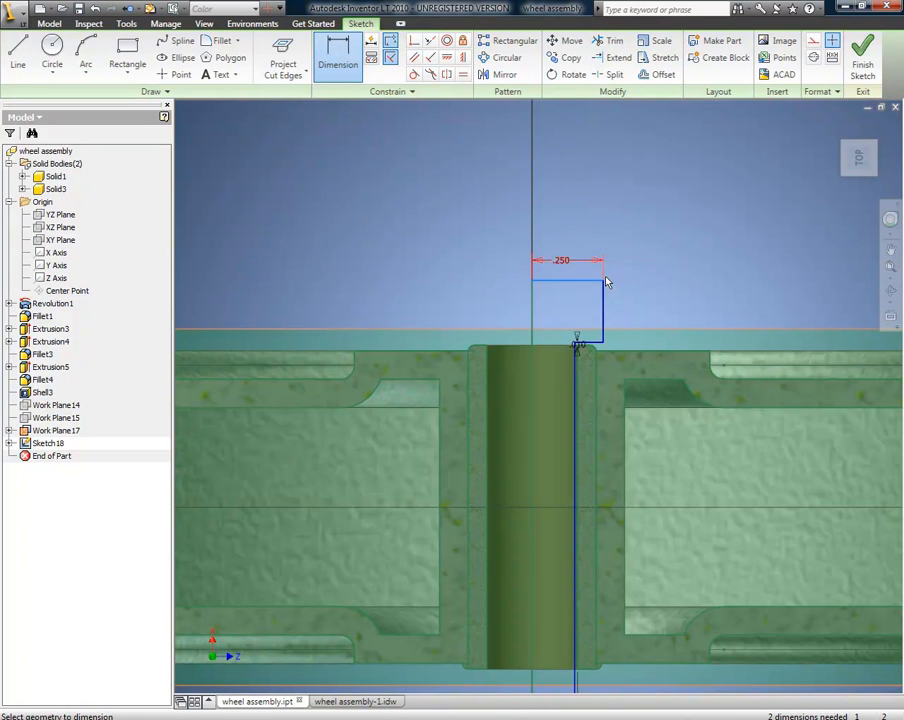
left_click(604, 280)
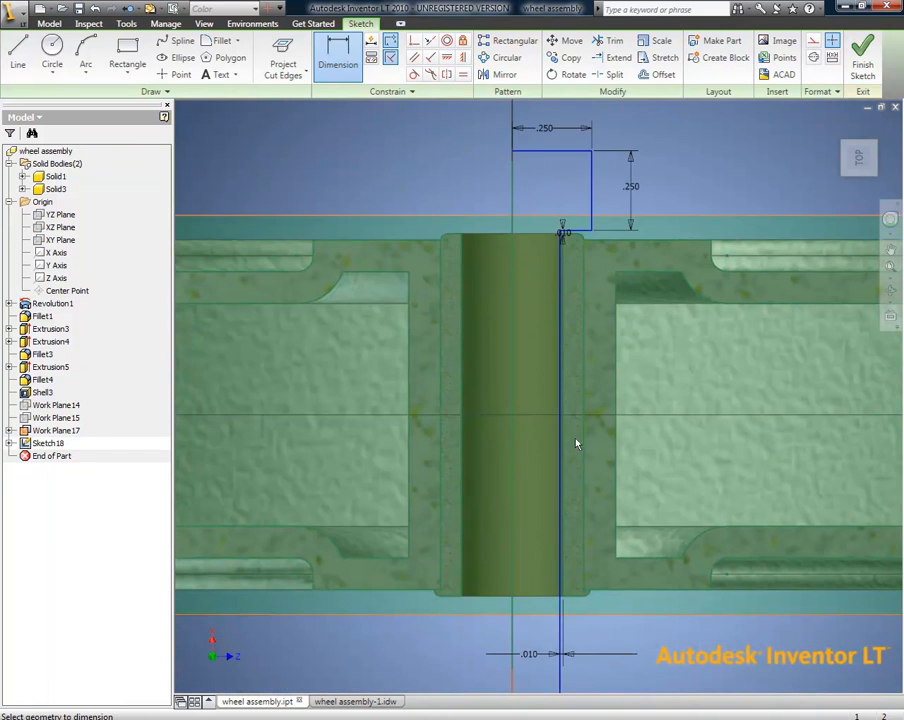
left_click(652, 236)
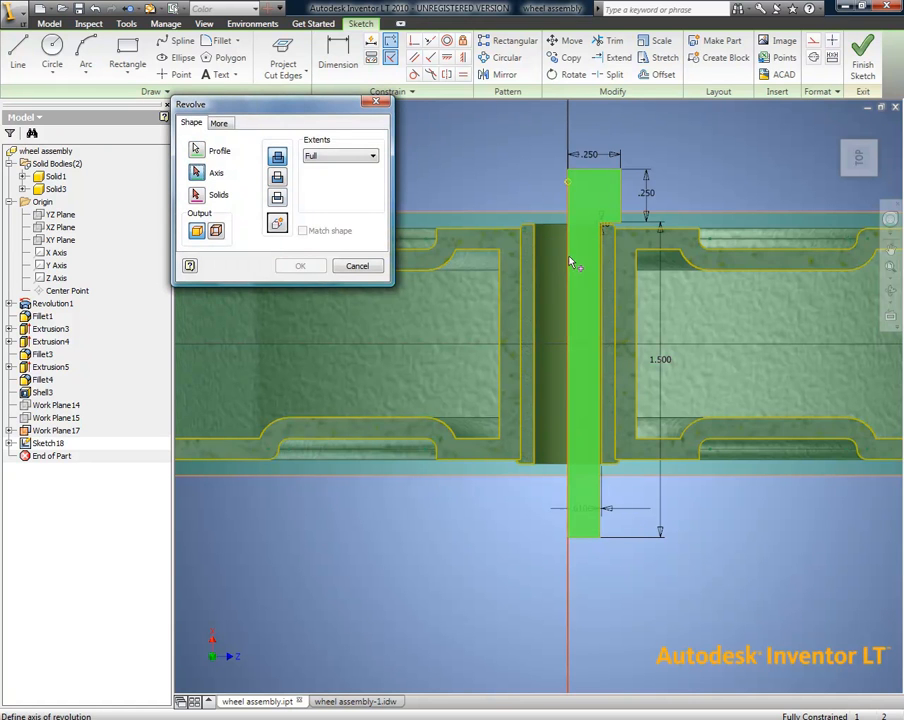
Revolve the bolt profile as a new solid and fillet the top edge of its head
left_click(300, 264)
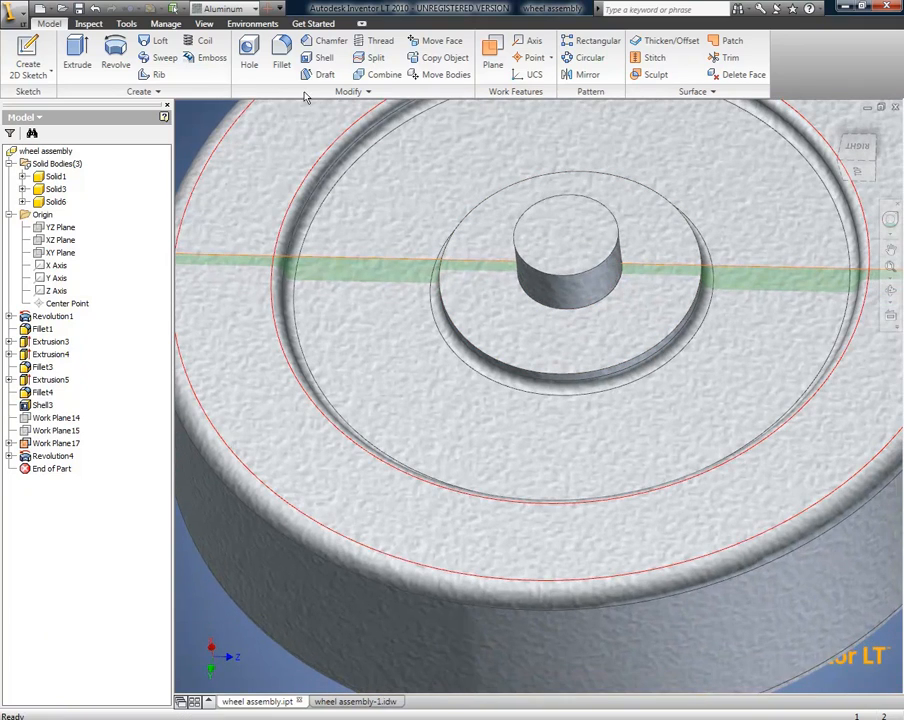
left_click(280, 52)
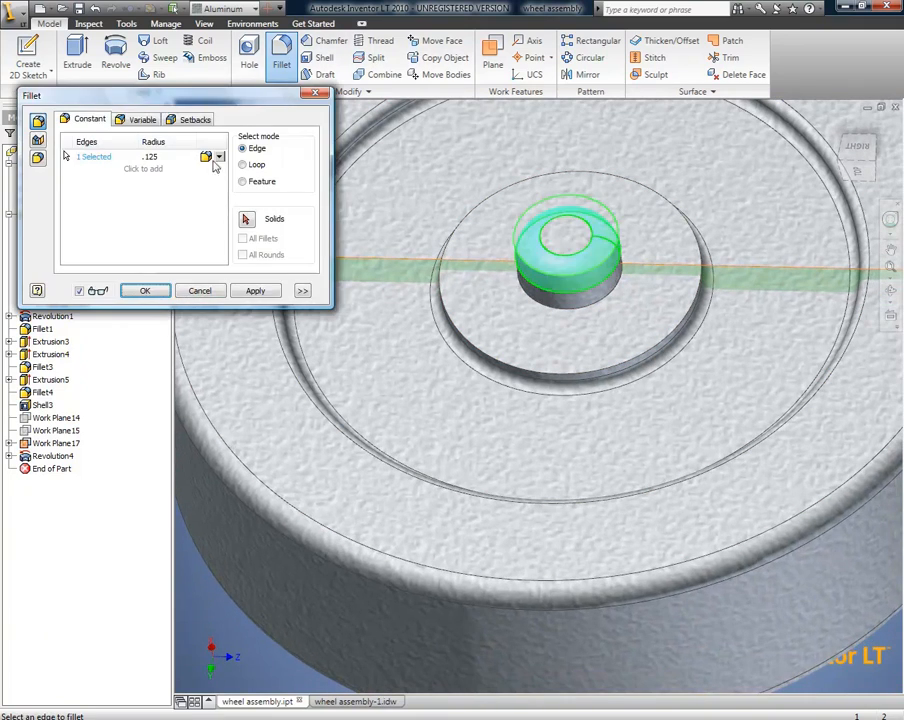
left_click(144, 290)
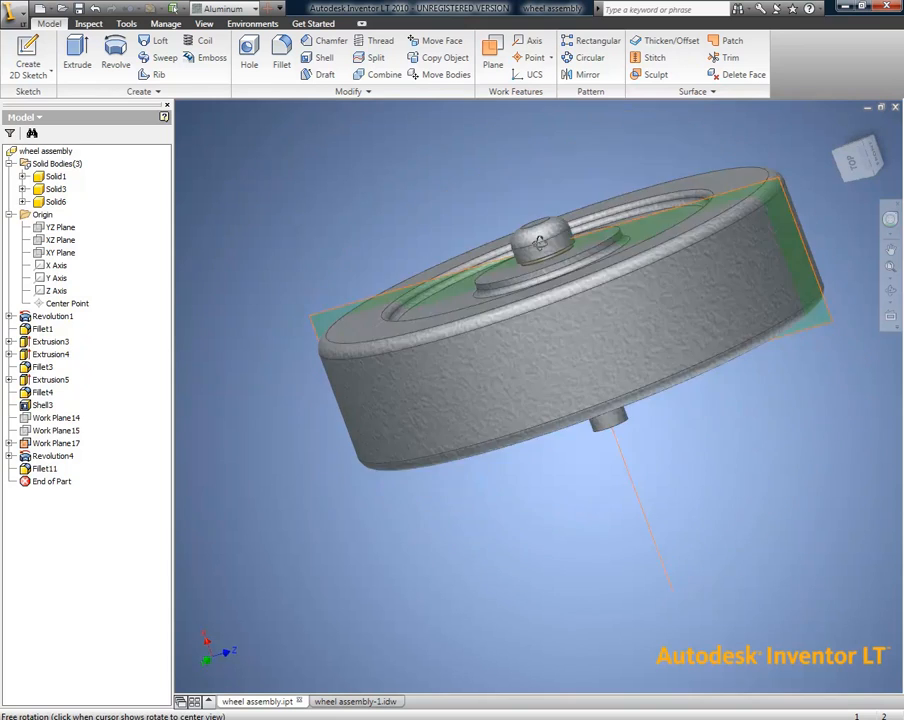
Add a thread to the bolt shank and check the bolt in the wheel
left_click(380, 40)
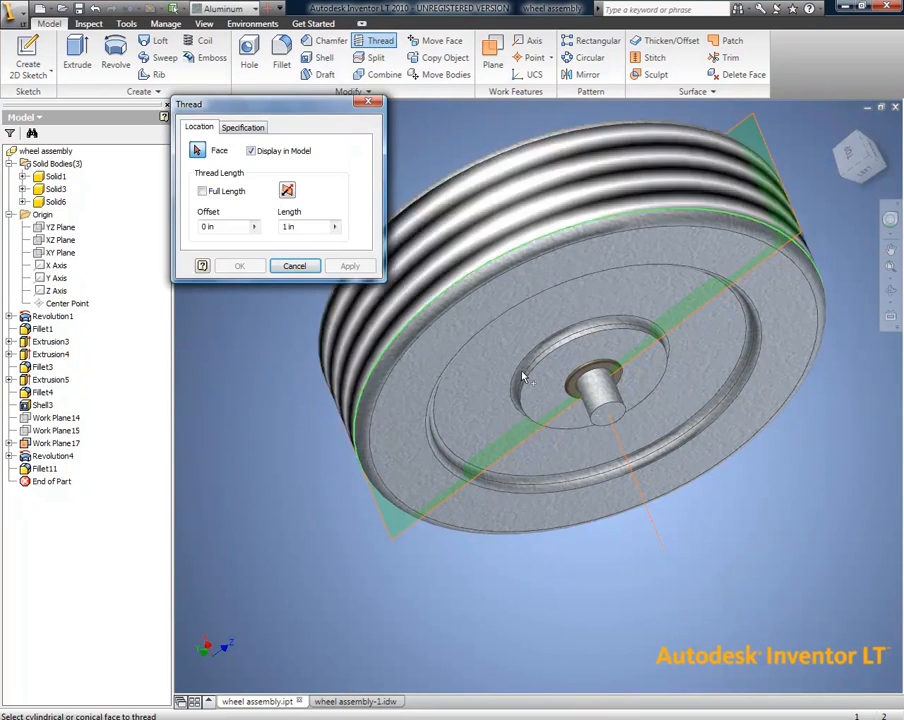
left_click(240, 264)
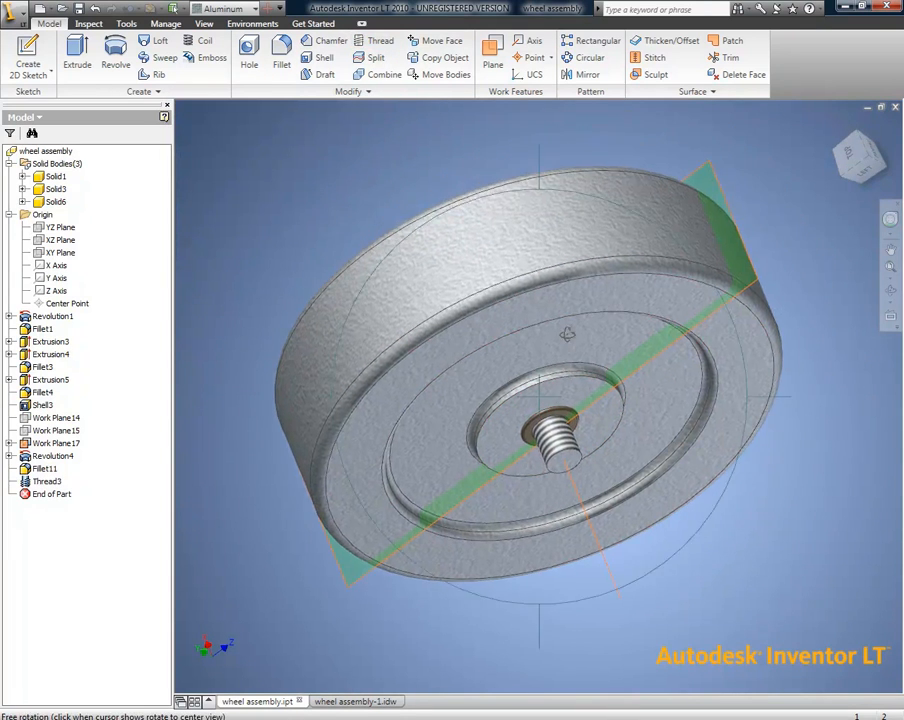
left_click_drag(568, 336, 812, 294)
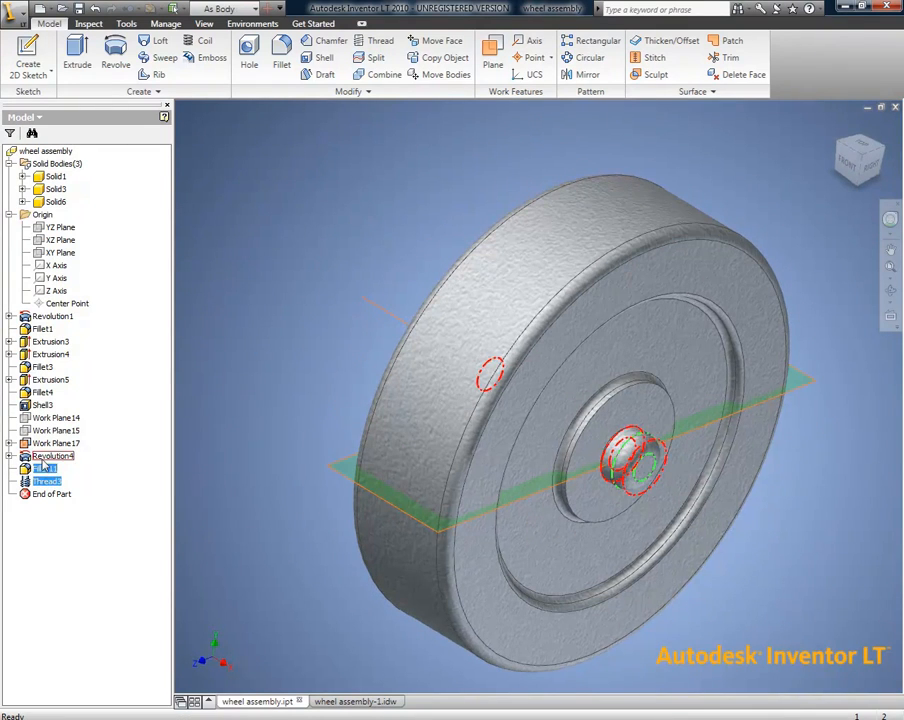
Give the bolt a blue appearance and return to the wheel drawing sheet
left_click(230, 8)
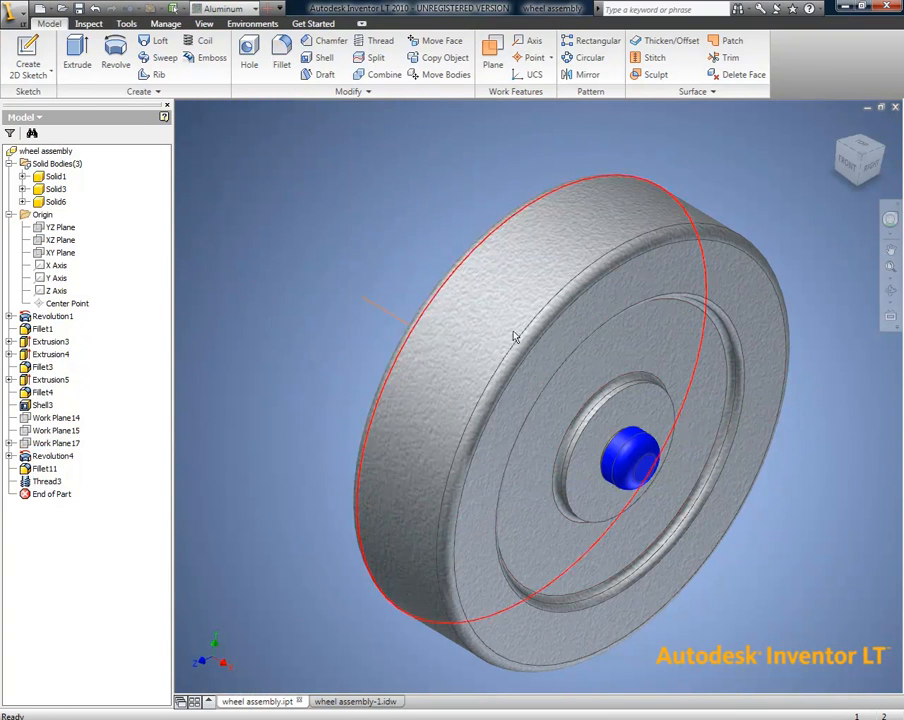
left_click_drag(512, 336, 620, 206)
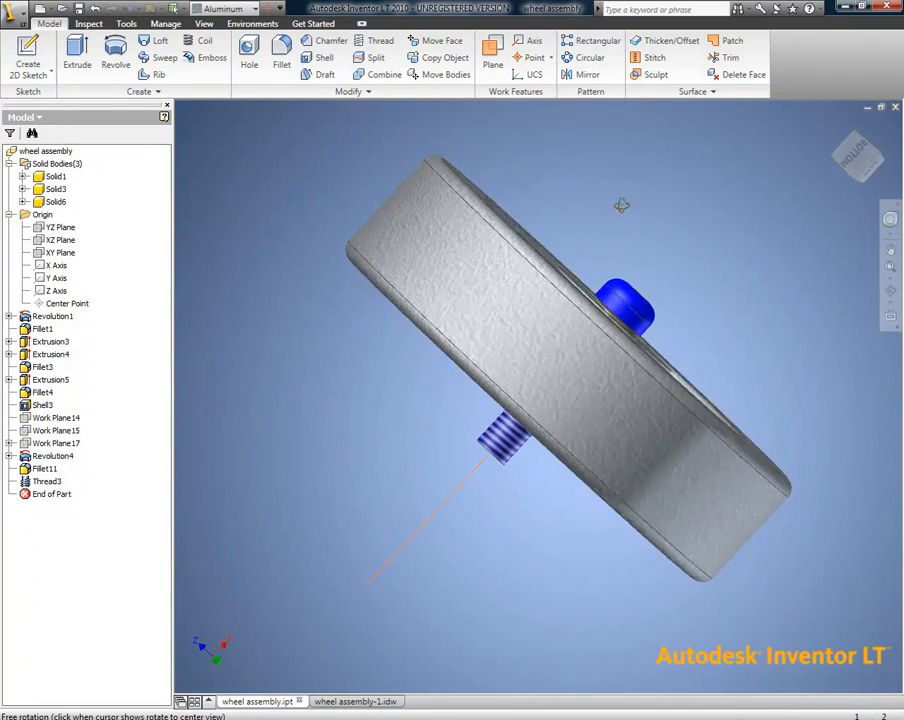
left_click(350, 700)
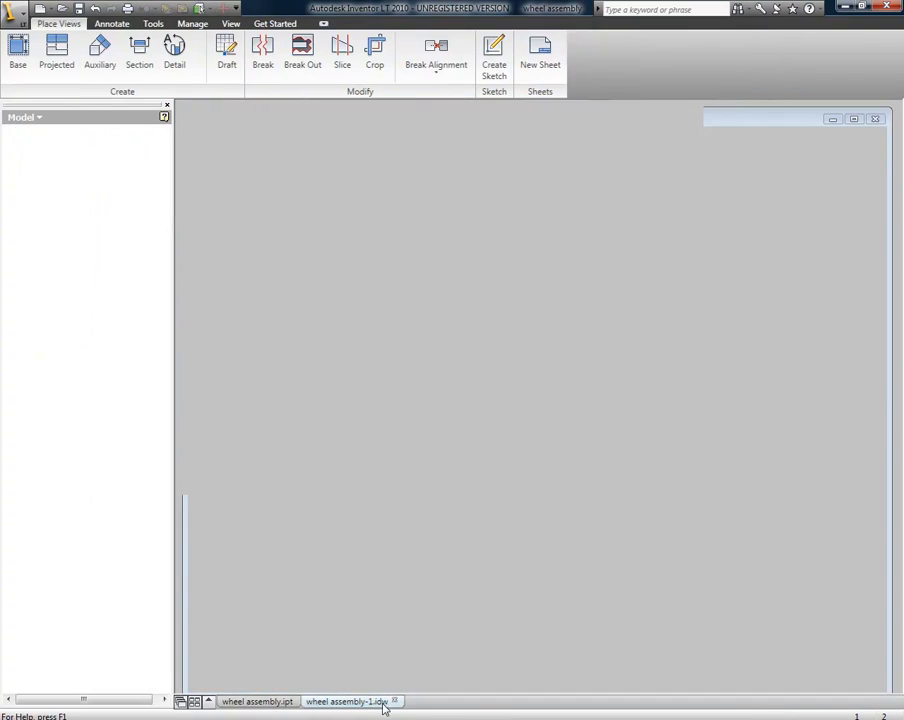
left_click(348, 700)
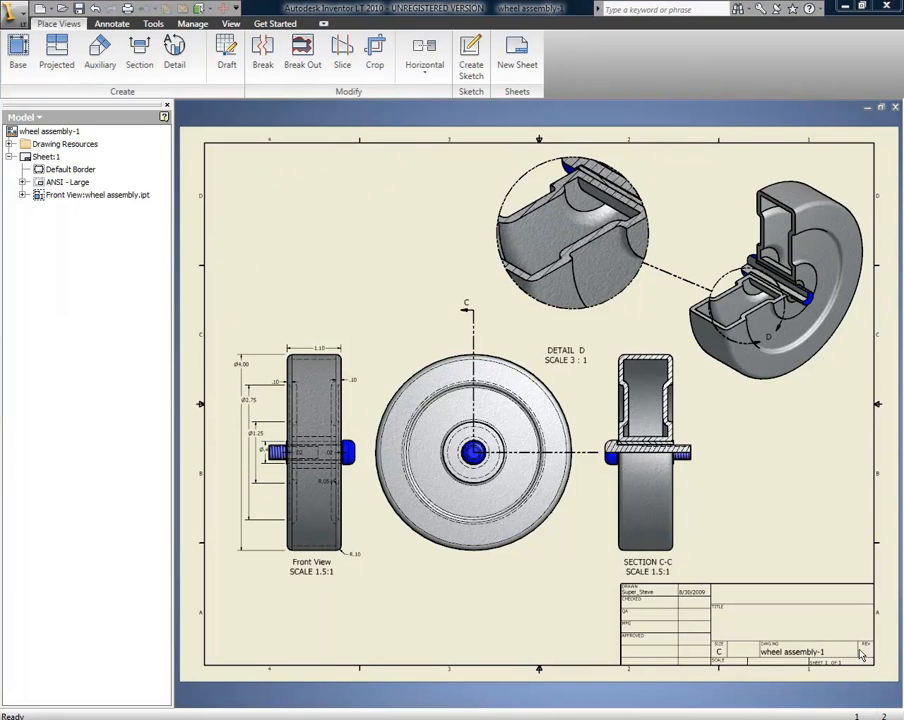